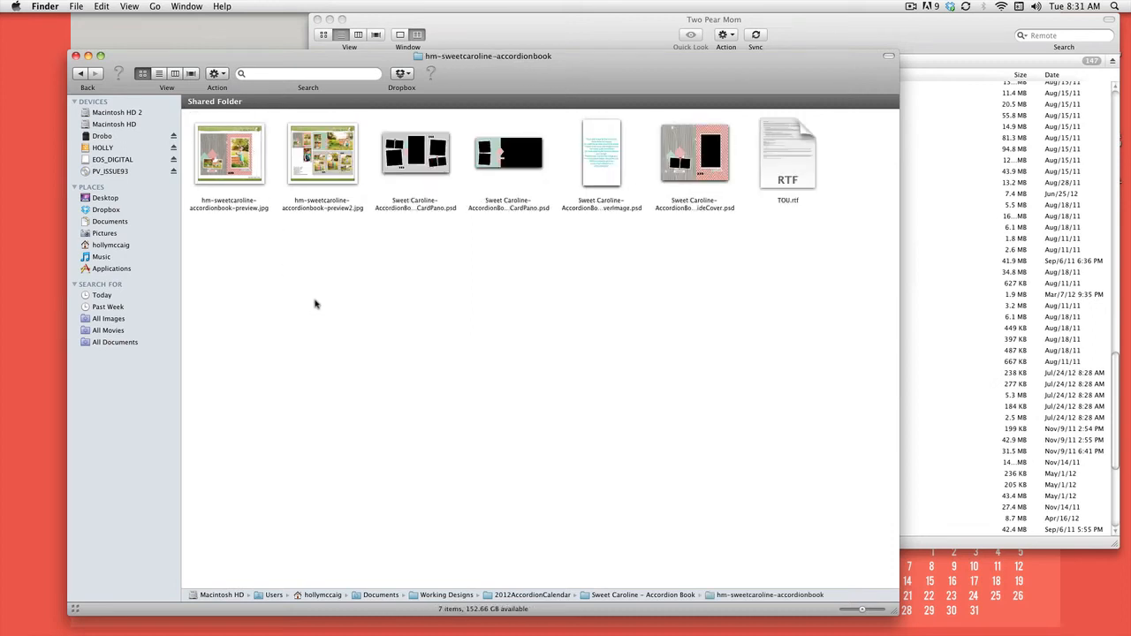
{"action": "mouse_move", "coordinate": [322, 393]}
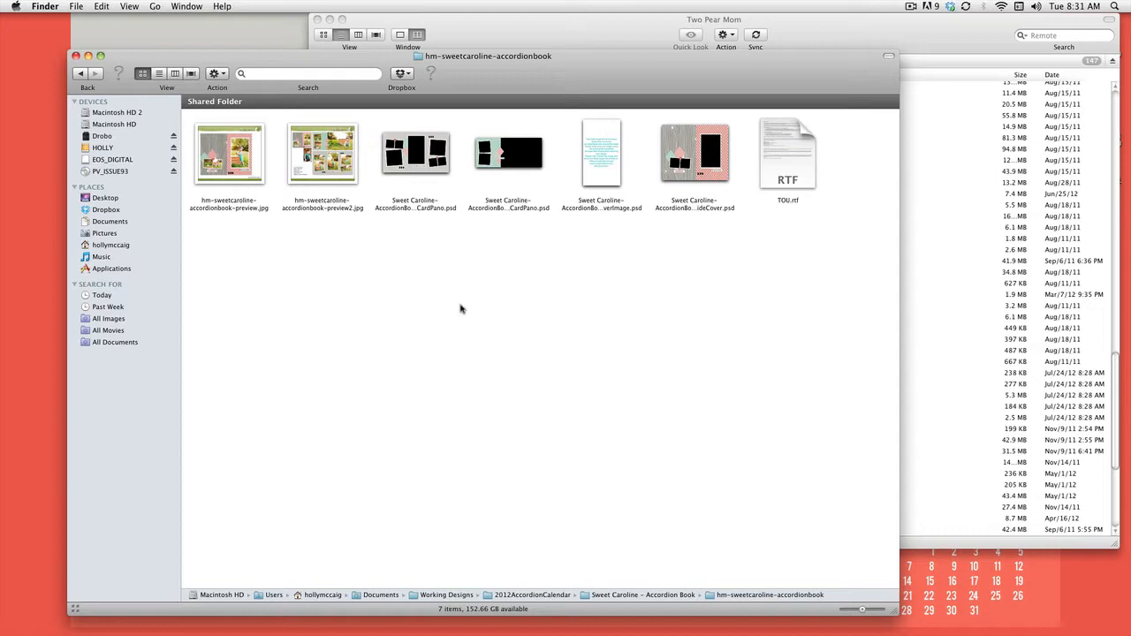
{"action": "mouse_move", "coordinate": [451, 300]}
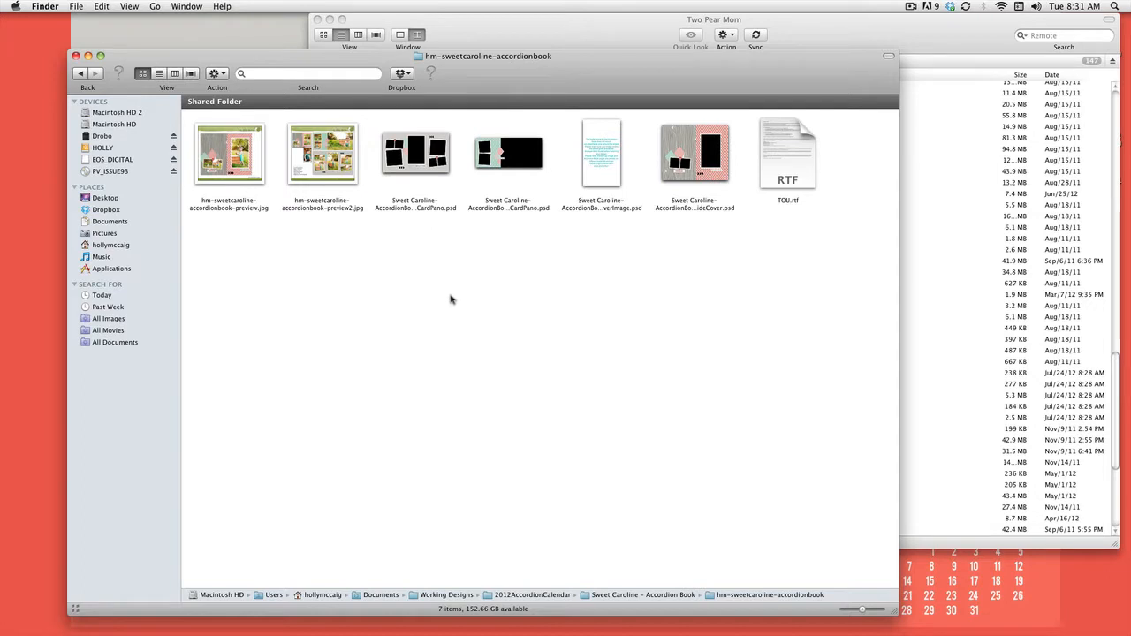
- Browse the Sweet Caroline accordion book folder in Finder and bring Photoshop forward
{"action": "left_click", "coordinate": [229, 156]}
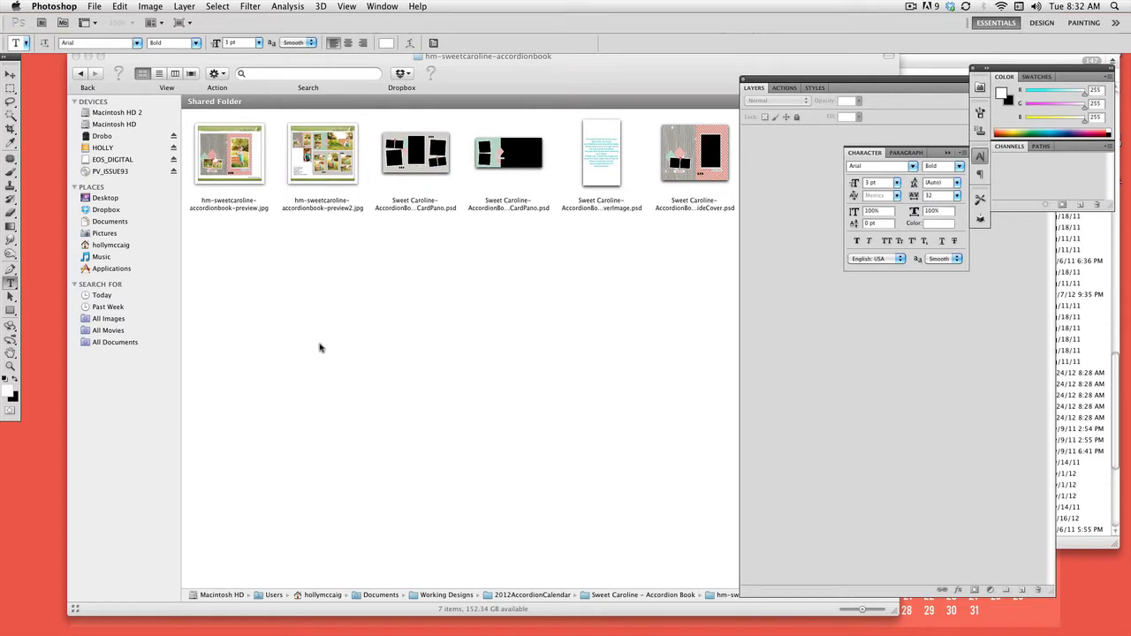
{"action": "double_click", "coordinate": [230, 156]}
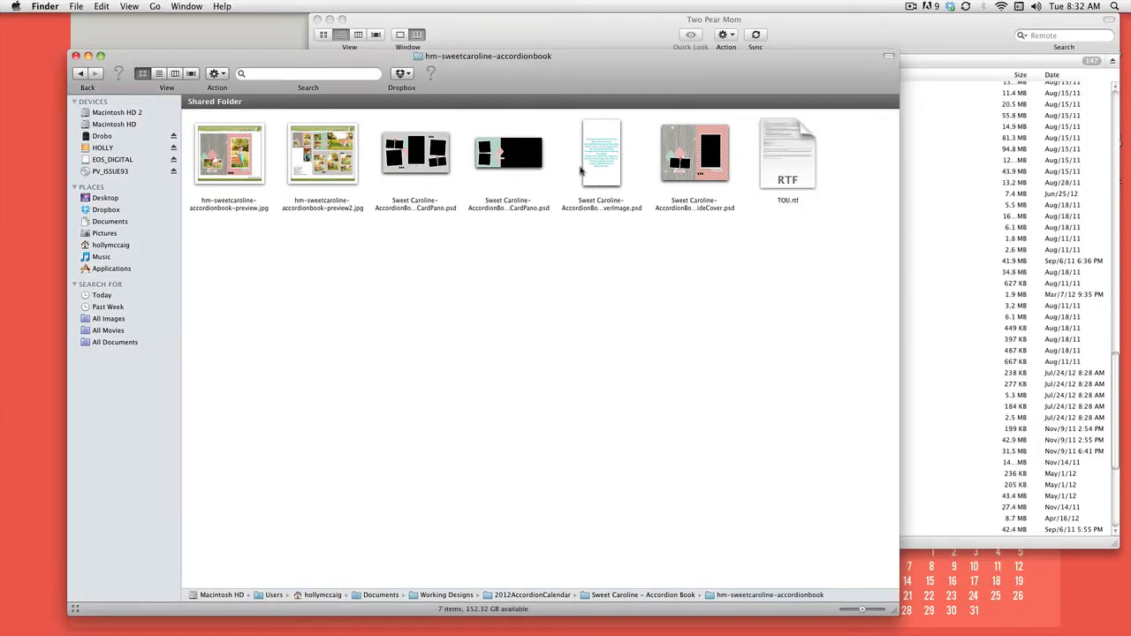
{"action": "mouse_move", "coordinate": [559, 191]}
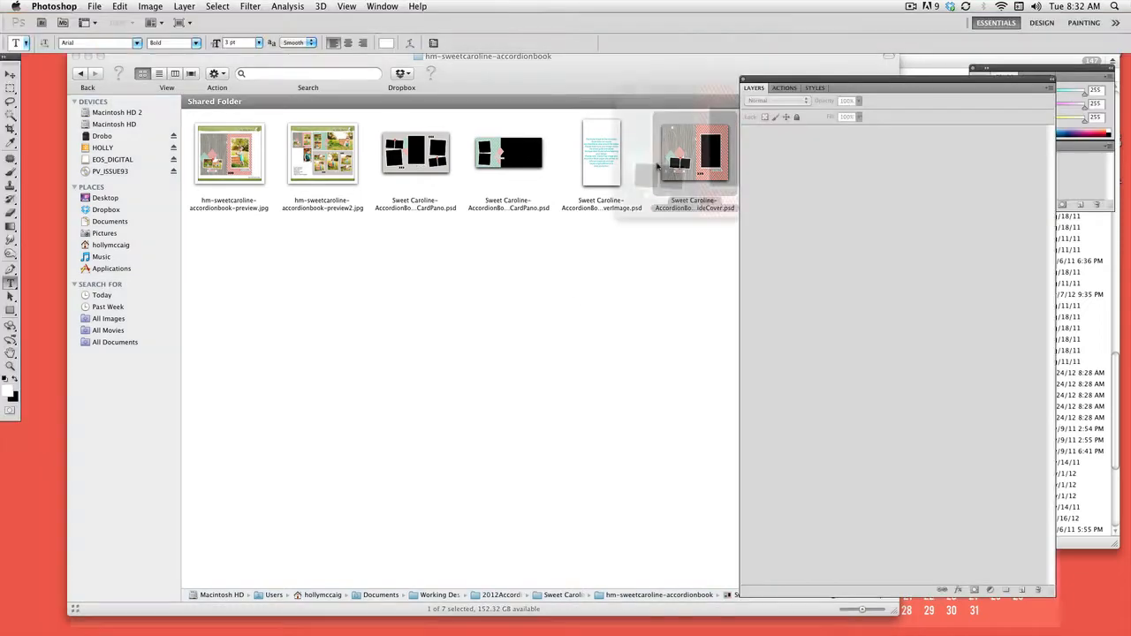
- Open the OutsideCover PSD and select the script title text on the striped panel
{"action": "double_click", "coordinate": [697, 152]}
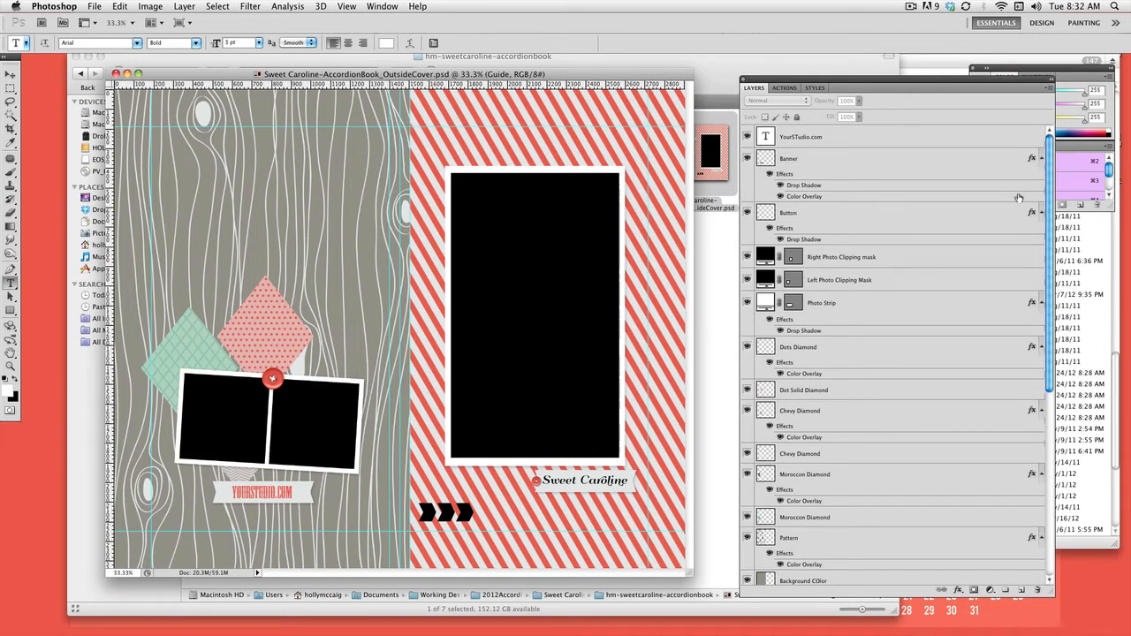
{"action": "mouse_move", "coordinate": [1018, 196]}
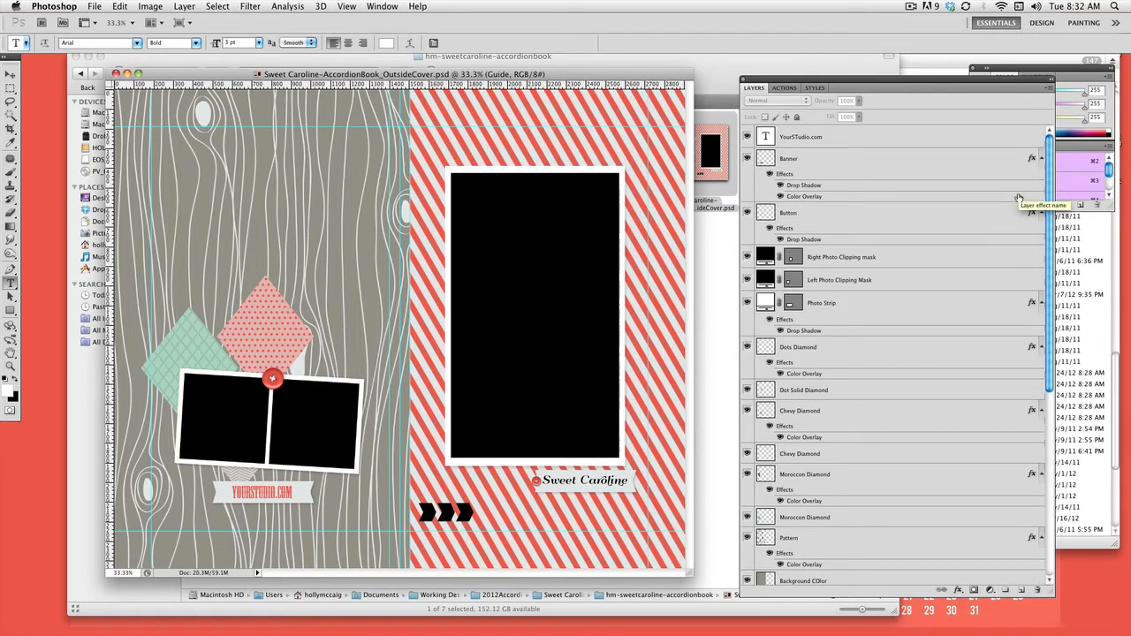
{"action": "left_click", "coordinate": [801, 136]}
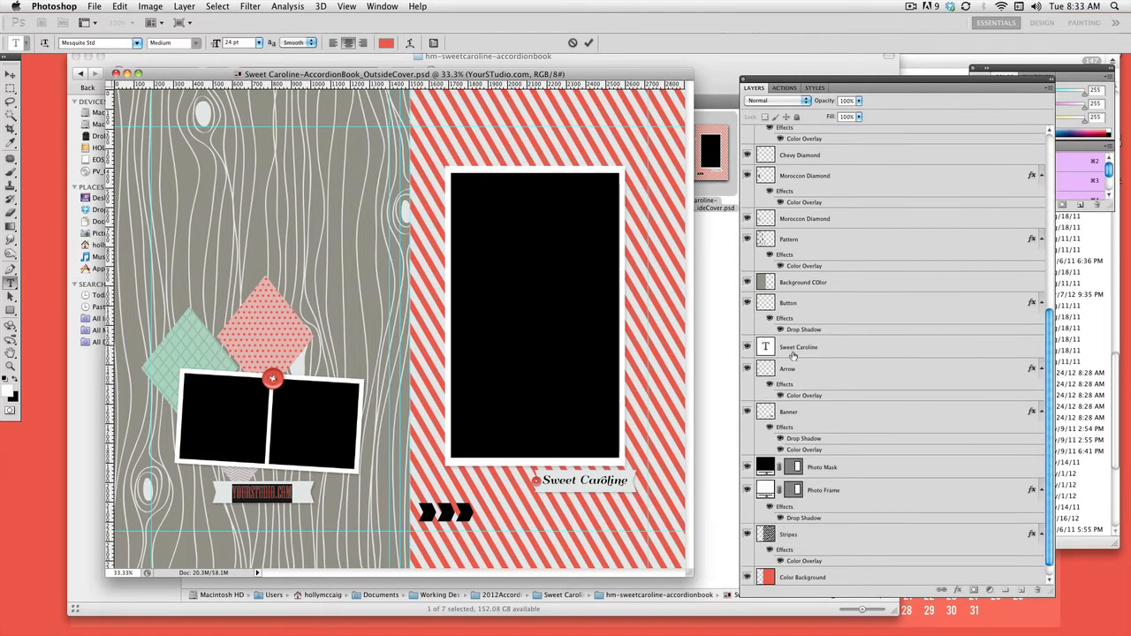
{"action": "left_click", "coordinate": [799, 346]}
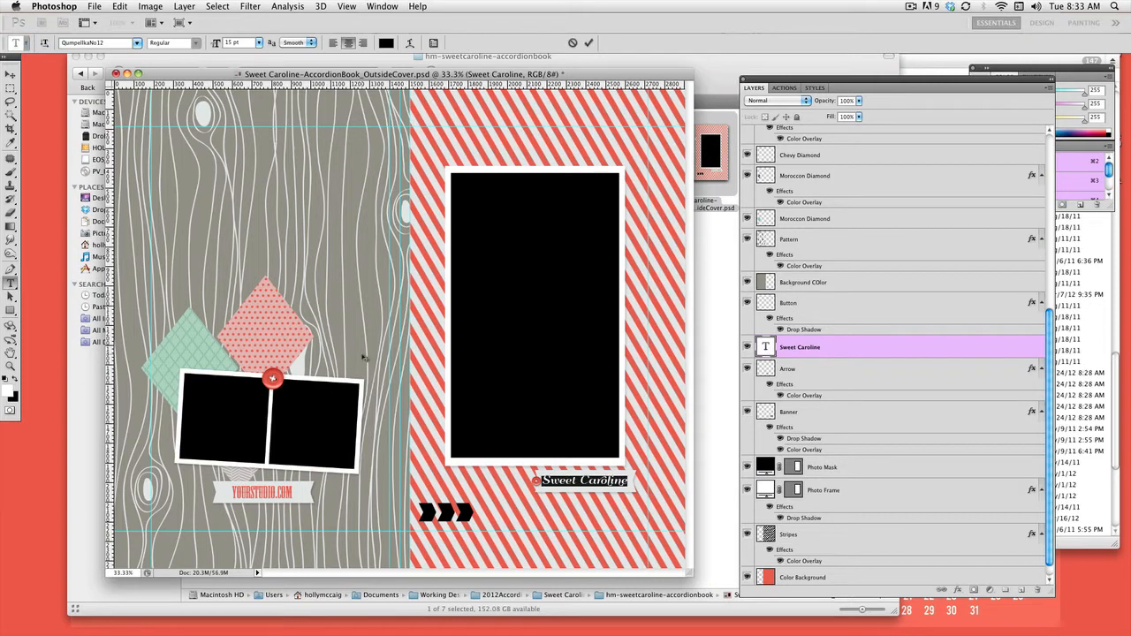
{"action": "mouse_move", "coordinate": [412, 249]}
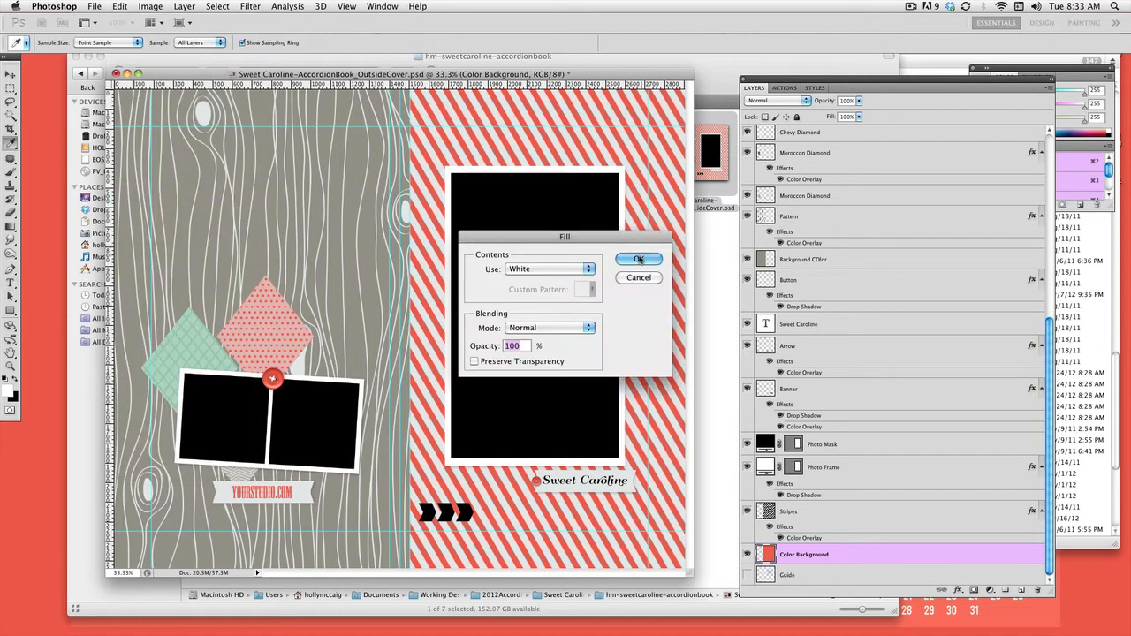
- Fill the Color Background layer with a gray foreground colour, replacing the red stripes
{"action": "left_click", "coordinate": [552, 269]}
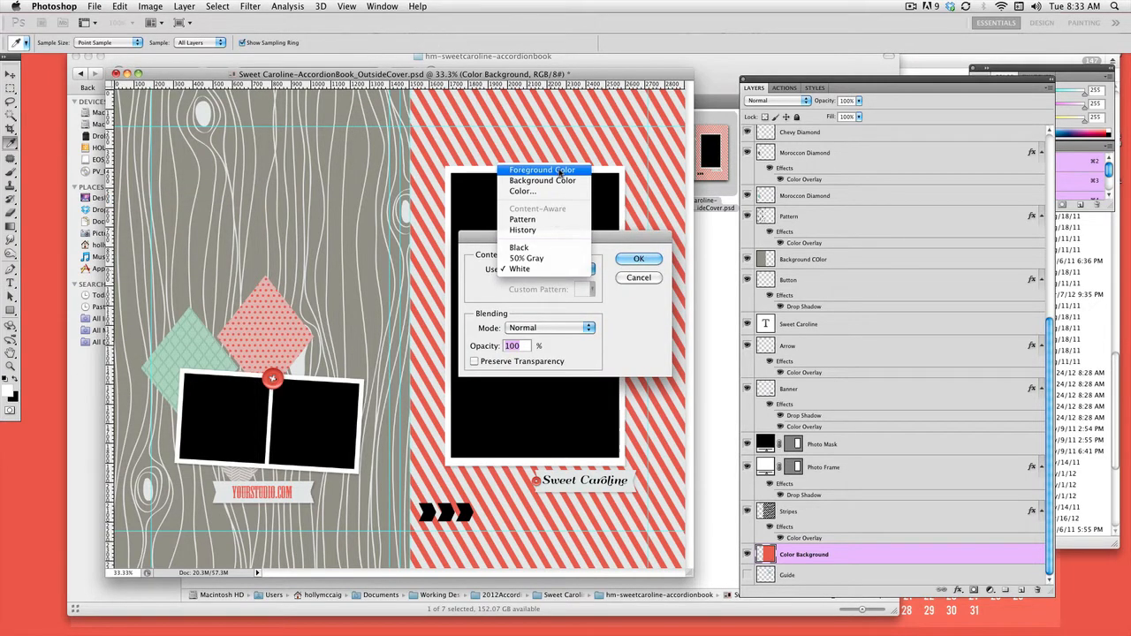
{"action": "left_click", "coordinate": [541, 170]}
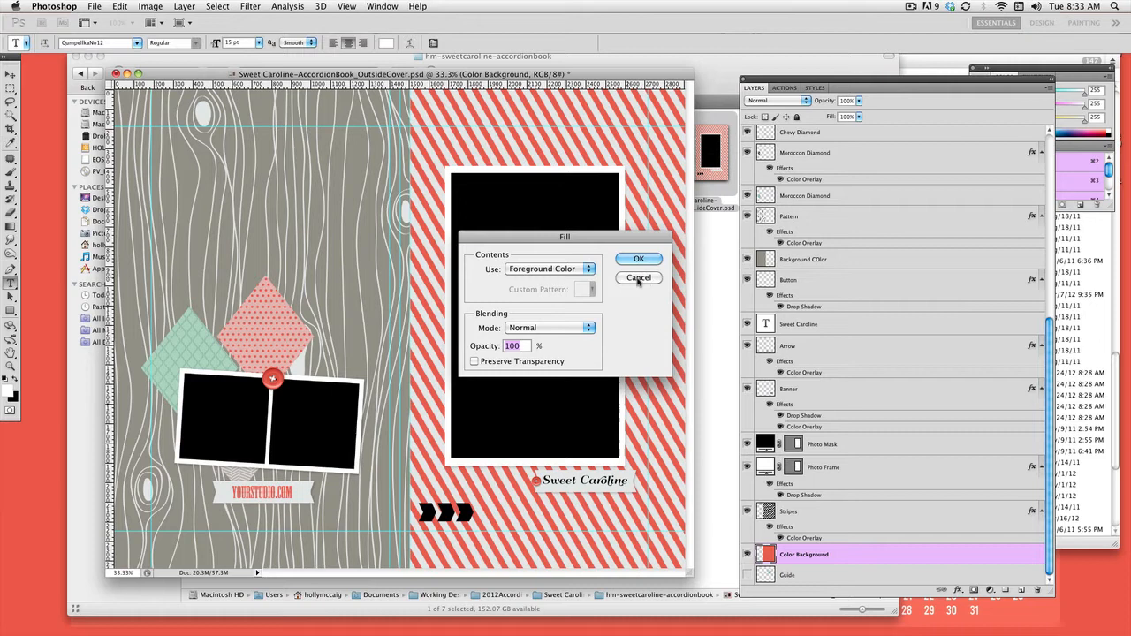
{"action": "left_click", "coordinate": [639, 277]}
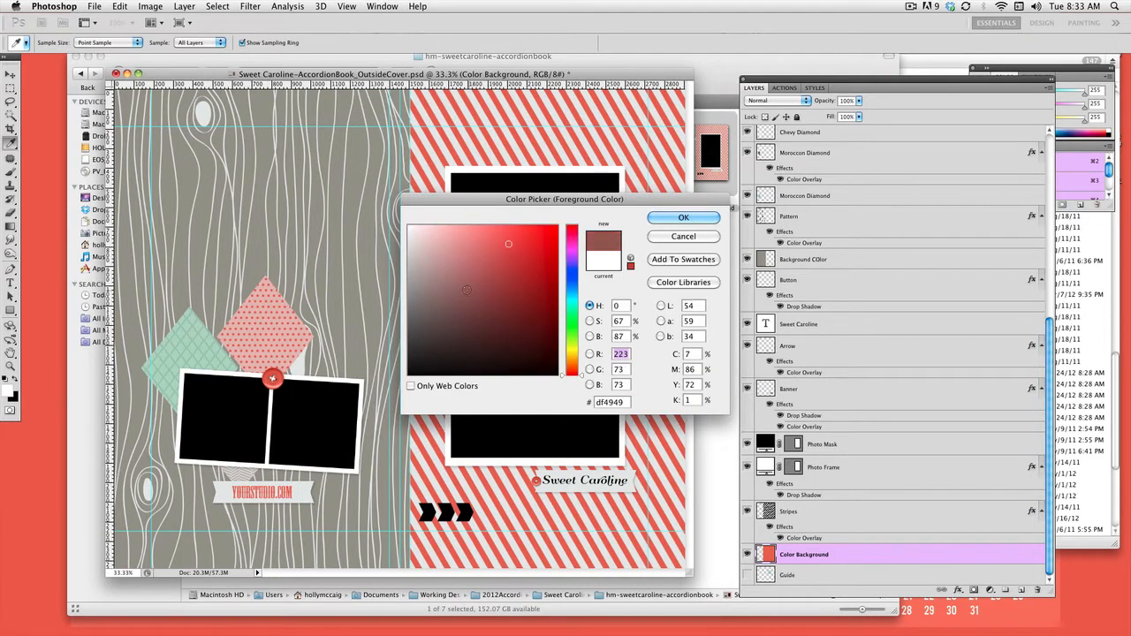
{"action": "left_click", "coordinate": [424, 300]}
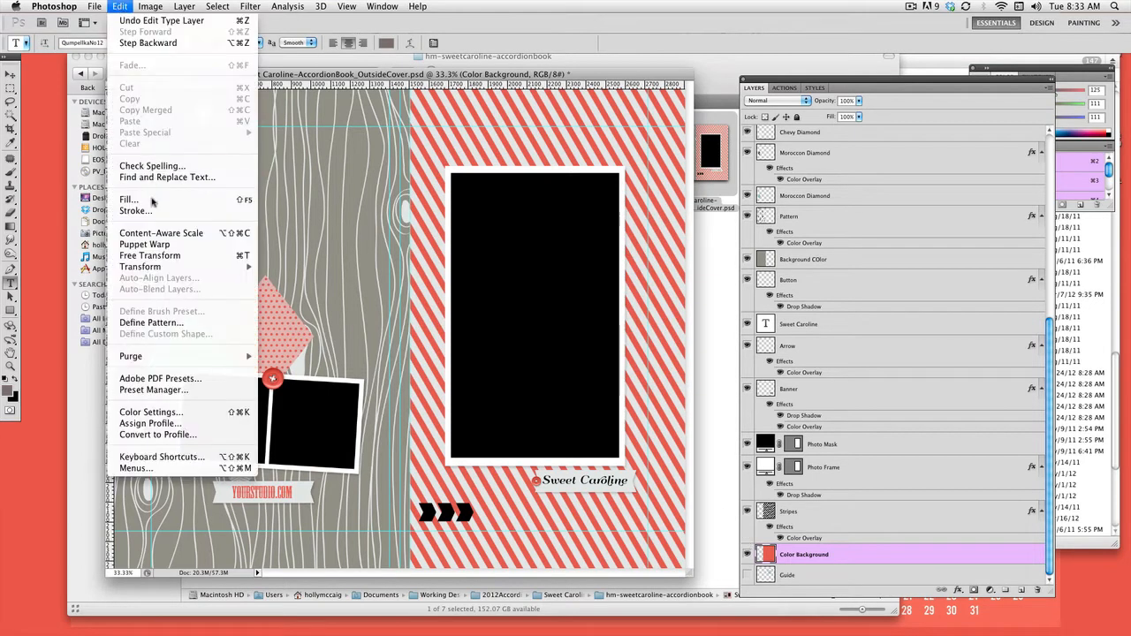
{"action": "left_click", "coordinate": [128, 198]}
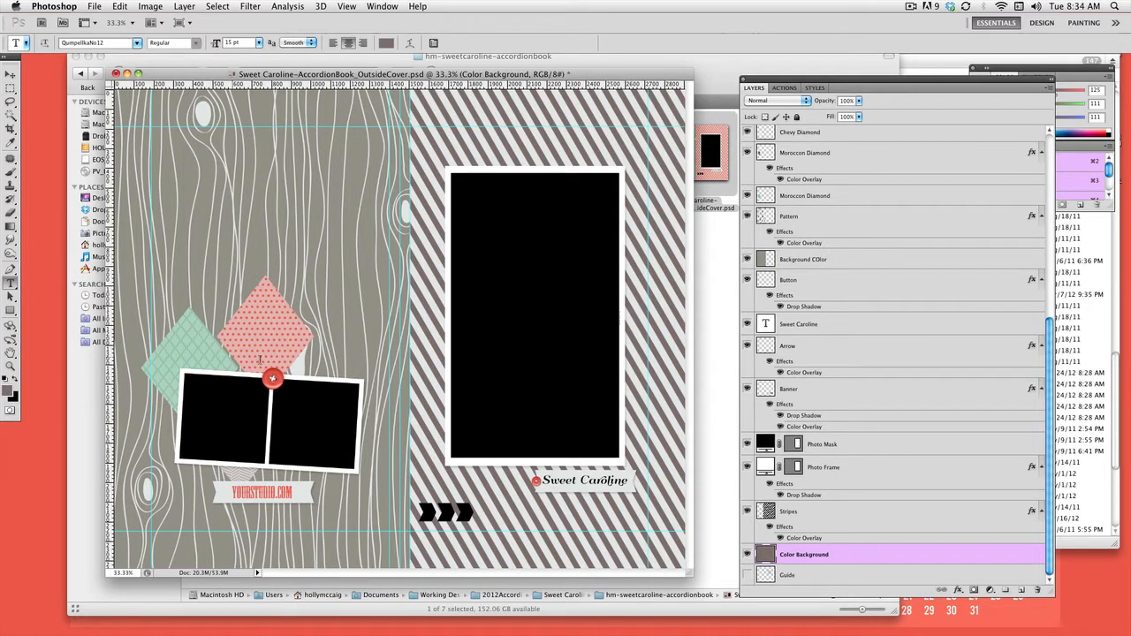
{"action": "left_click", "coordinate": [746, 216]}
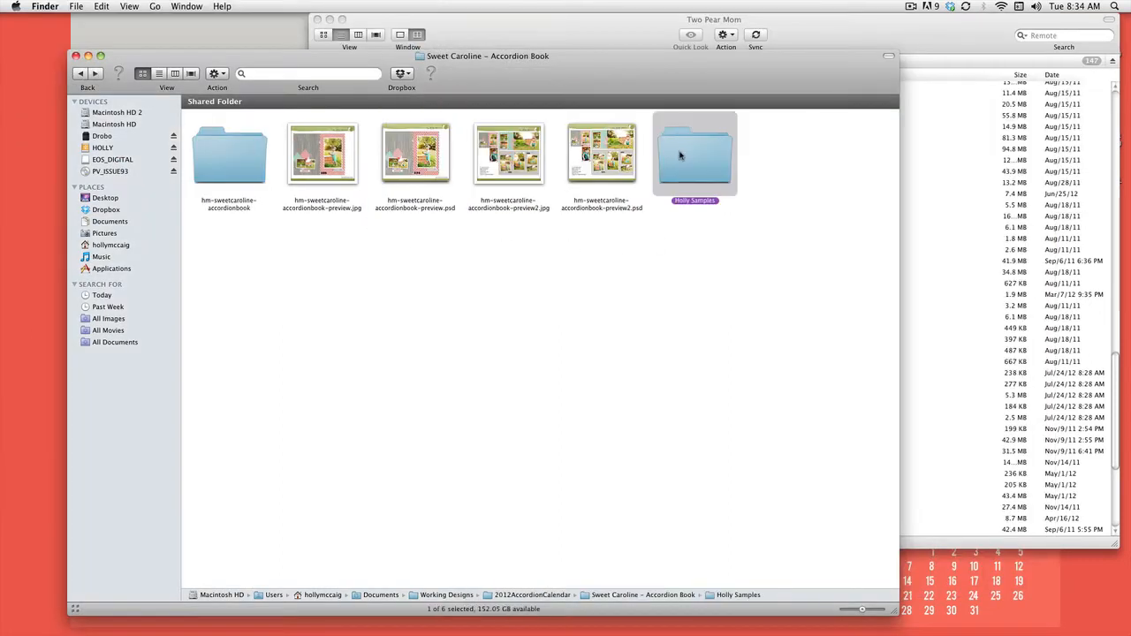
- Open the samples folder and load the BackCardPano sample in Photoshop
{"action": "double_click", "coordinate": [693, 156]}
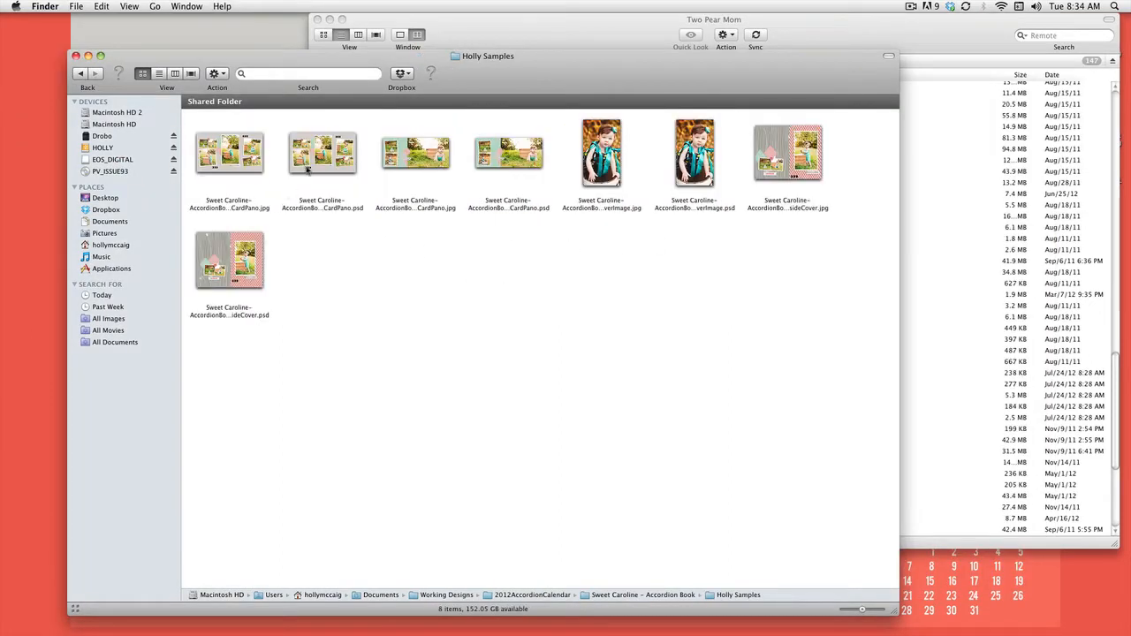
{"action": "left_click", "coordinate": [322, 156]}
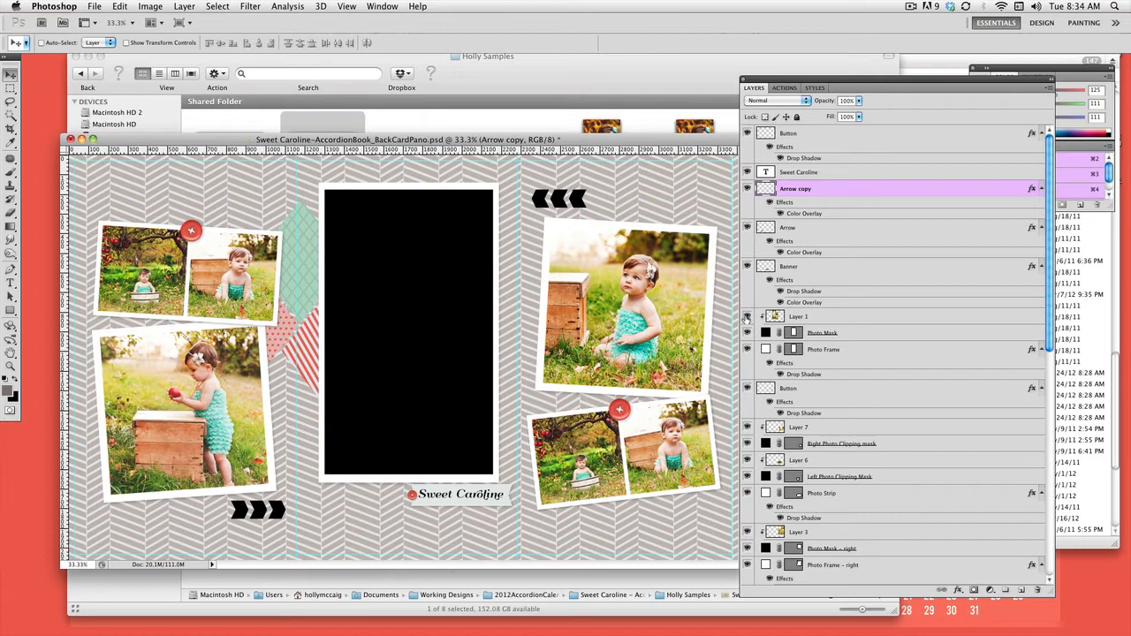
- Show the hidden centre photo layer and clip it into its frame with a clipping mask
{"action": "left_click", "coordinate": [746, 316]}
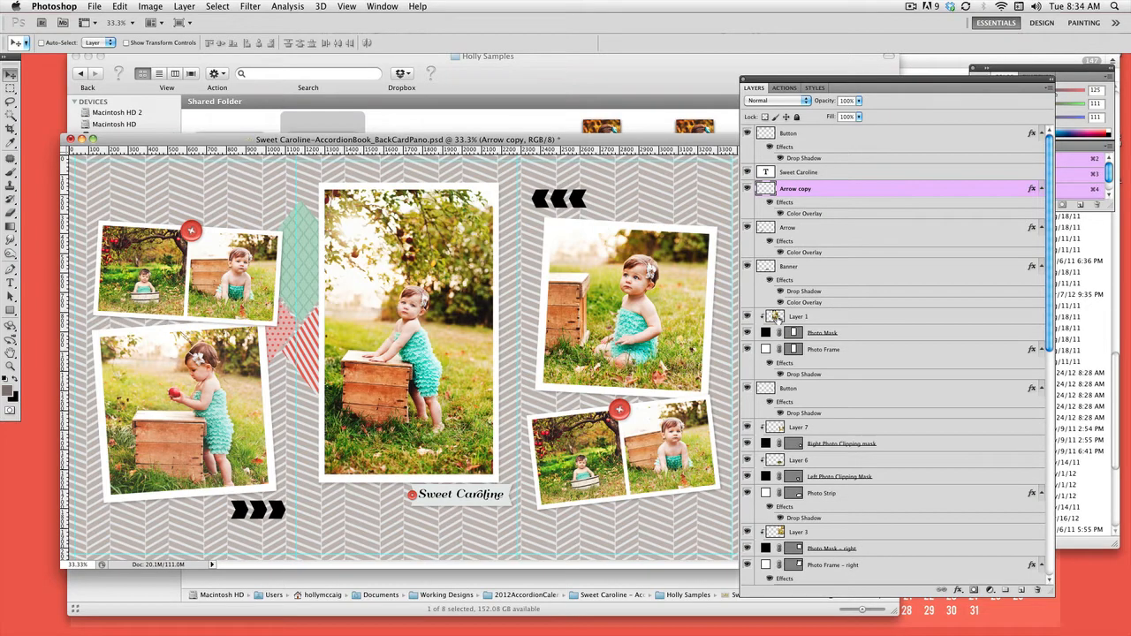
{"action": "left_click", "coordinate": [799, 315]}
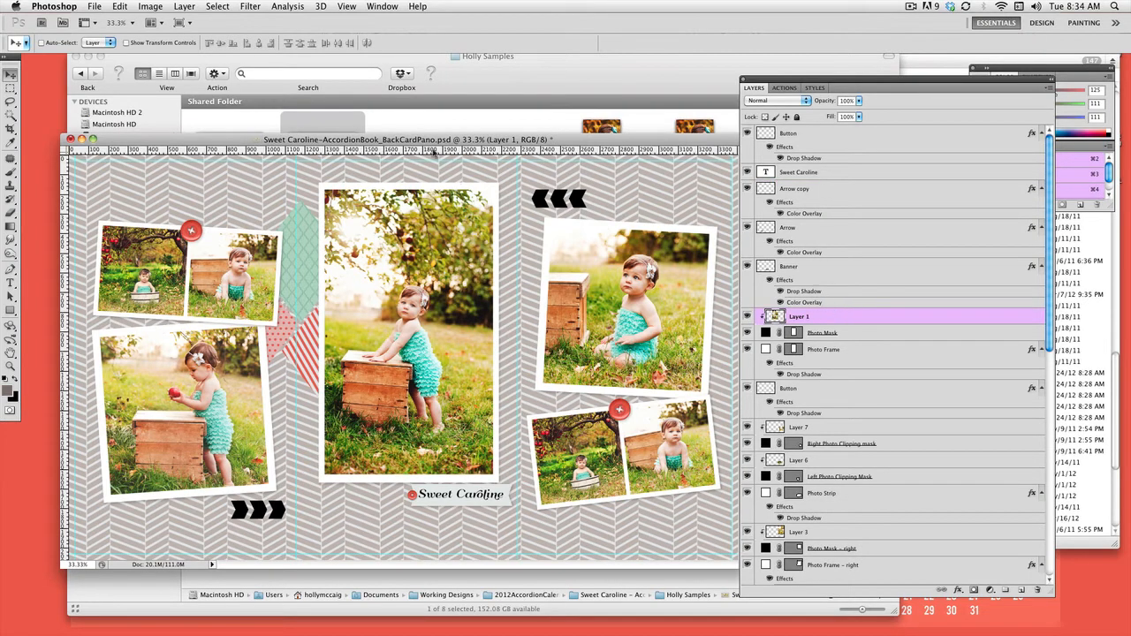
{"action": "left_click", "coordinate": [132, 5]}
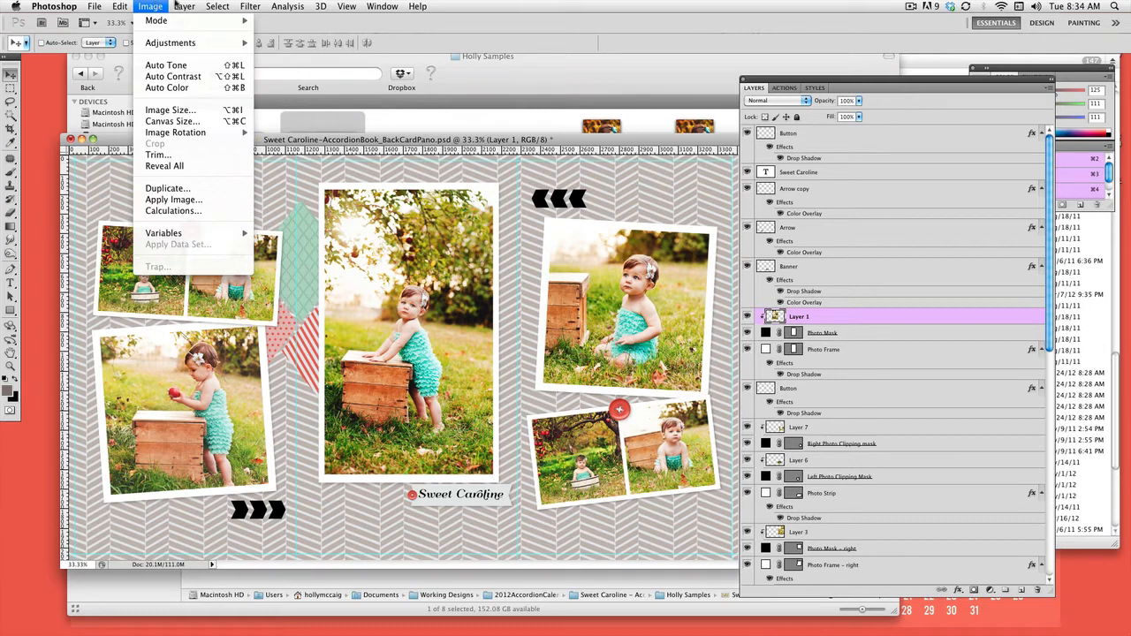
{"action": "left_click", "coordinate": [184, 7]}
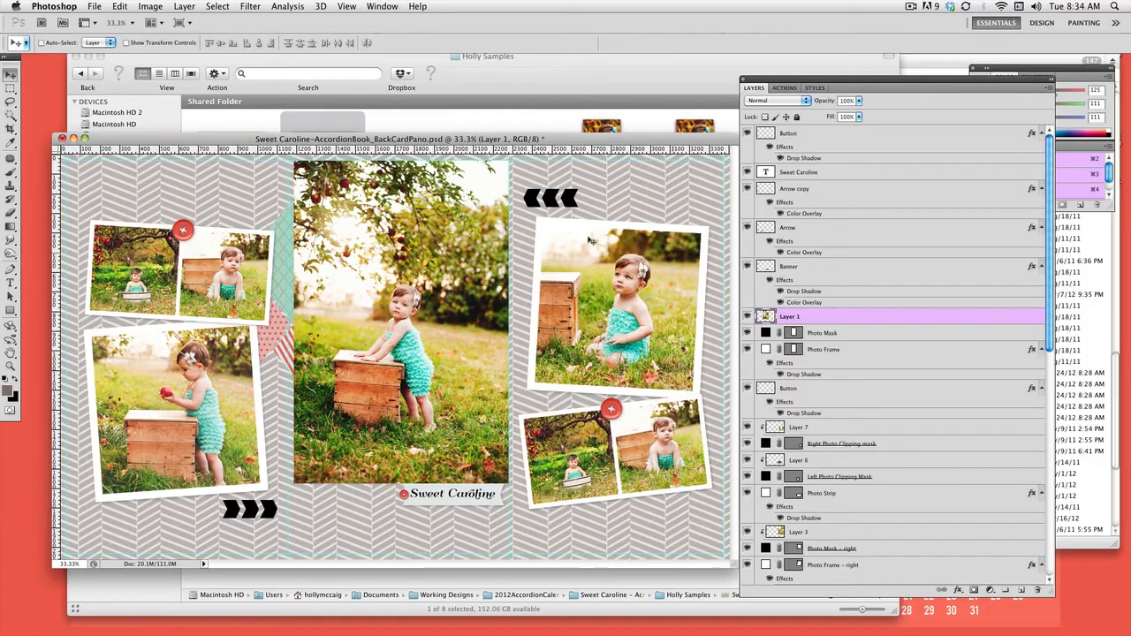
{"action": "left_click", "coordinate": [184, 5]}
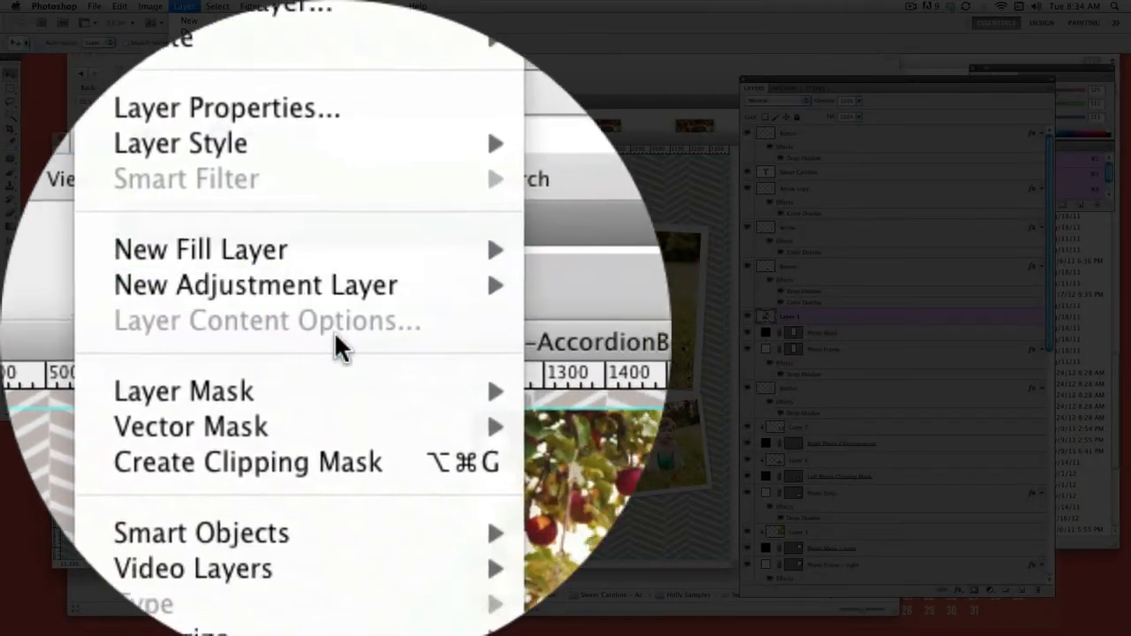
{"action": "mouse_move", "coordinate": [343, 350]}
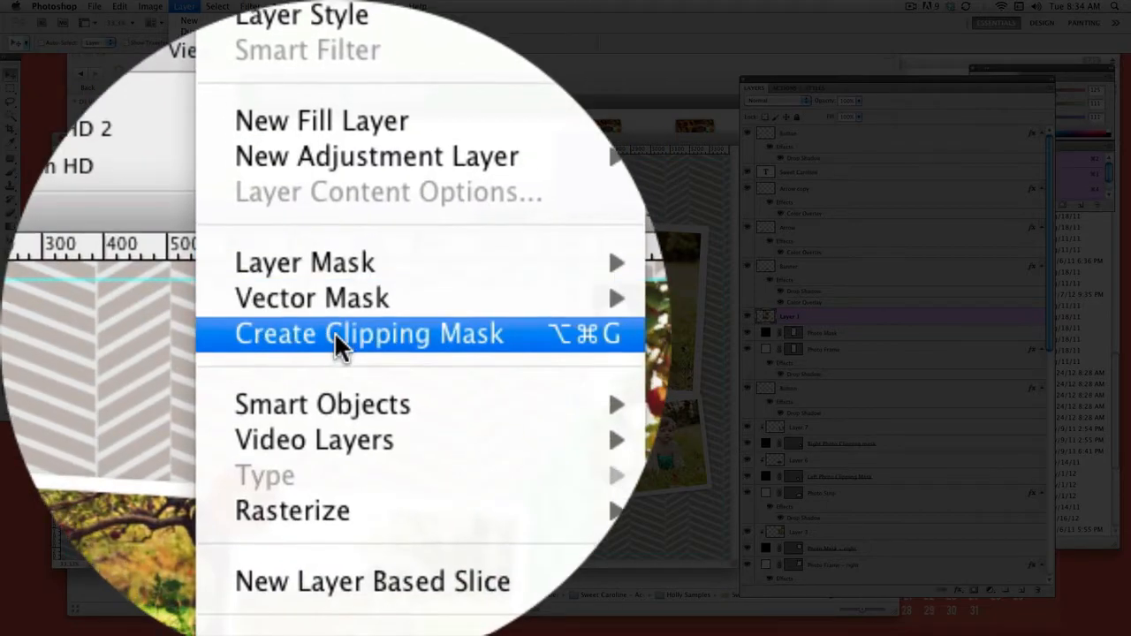
{"action": "left_click", "coordinate": [368, 334]}
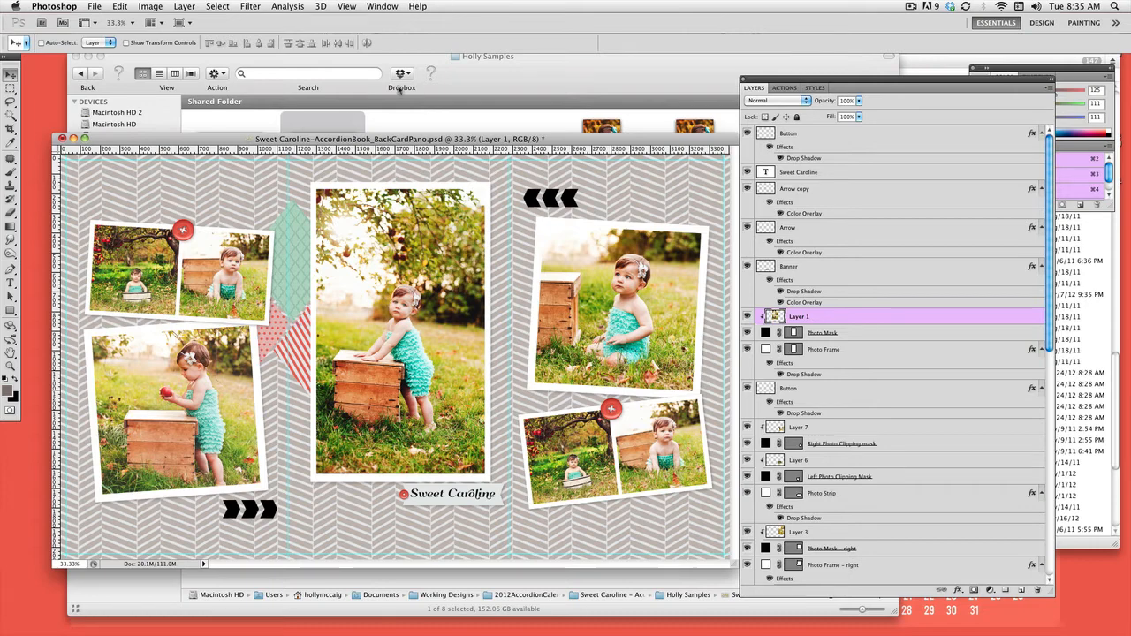
- Free Transform the clipped centre photo, then close the panorama without saving
{"action": "left_click", "coordinate": [99, 5]}
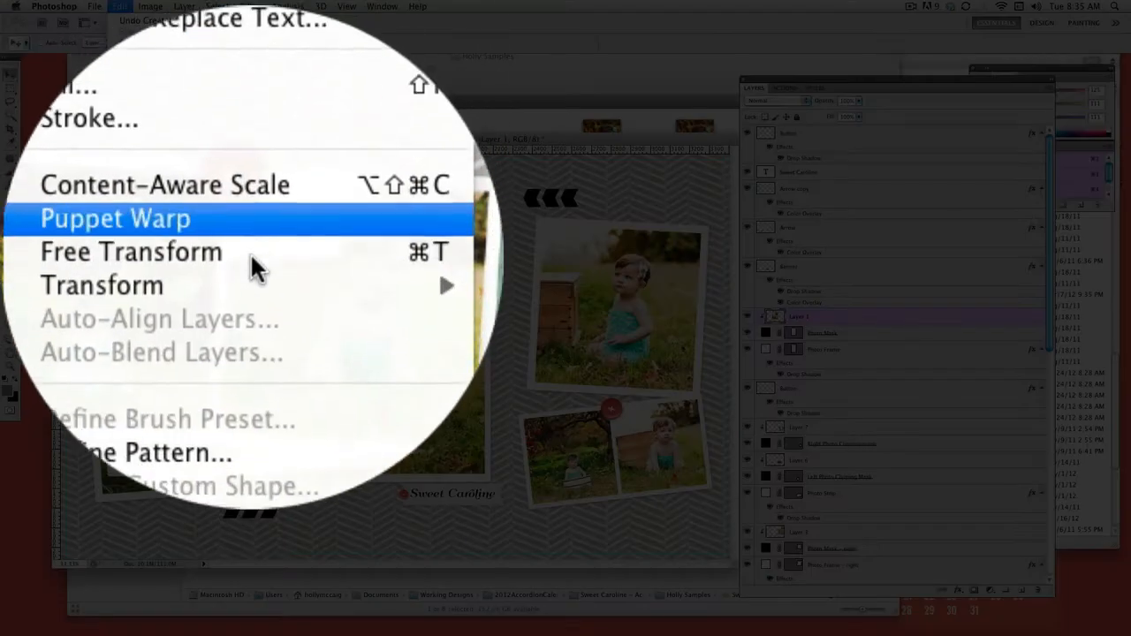
{"action": "left_click", "coordinate": [115, 219]}
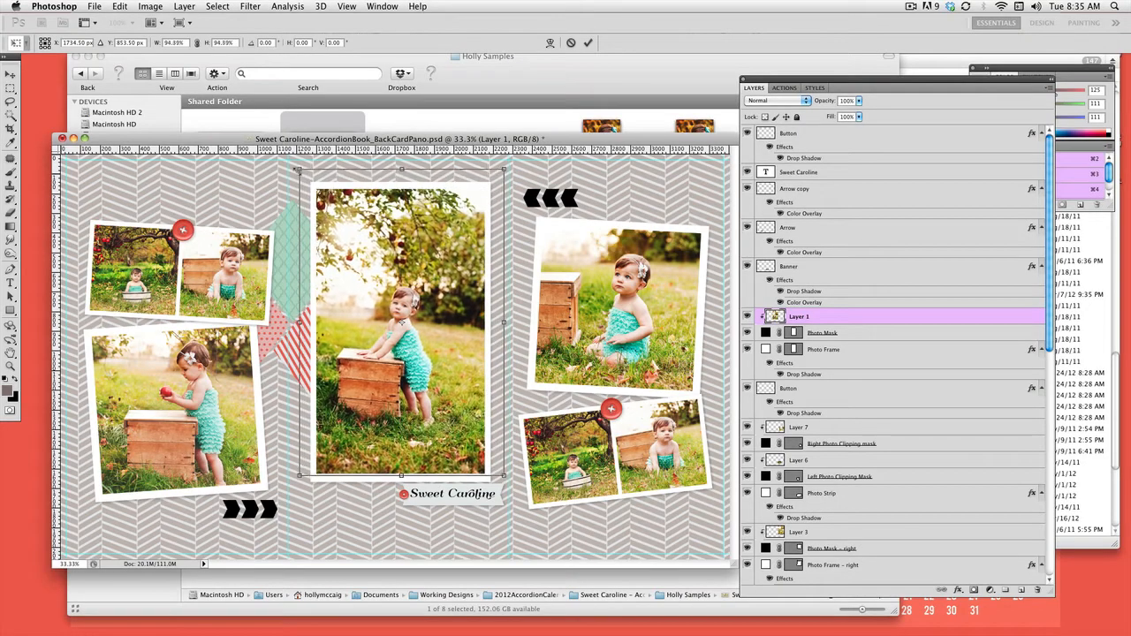
{"action": "left_click", "coordinate": [127, 7]}
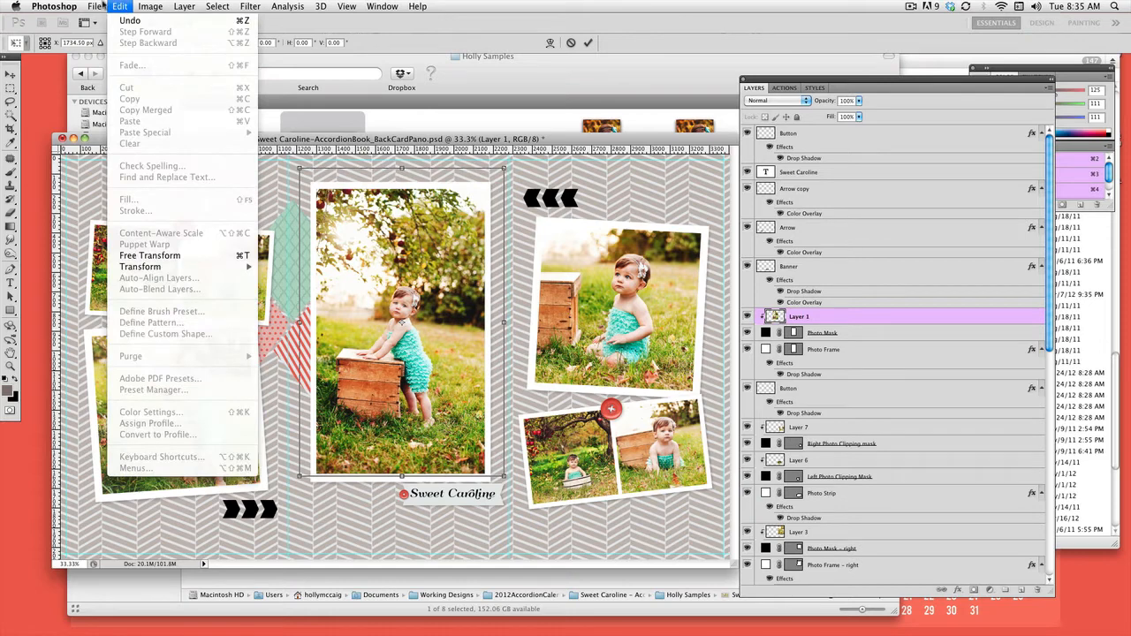
{"action": "mouse_move", "coordinate": [166, 176]}
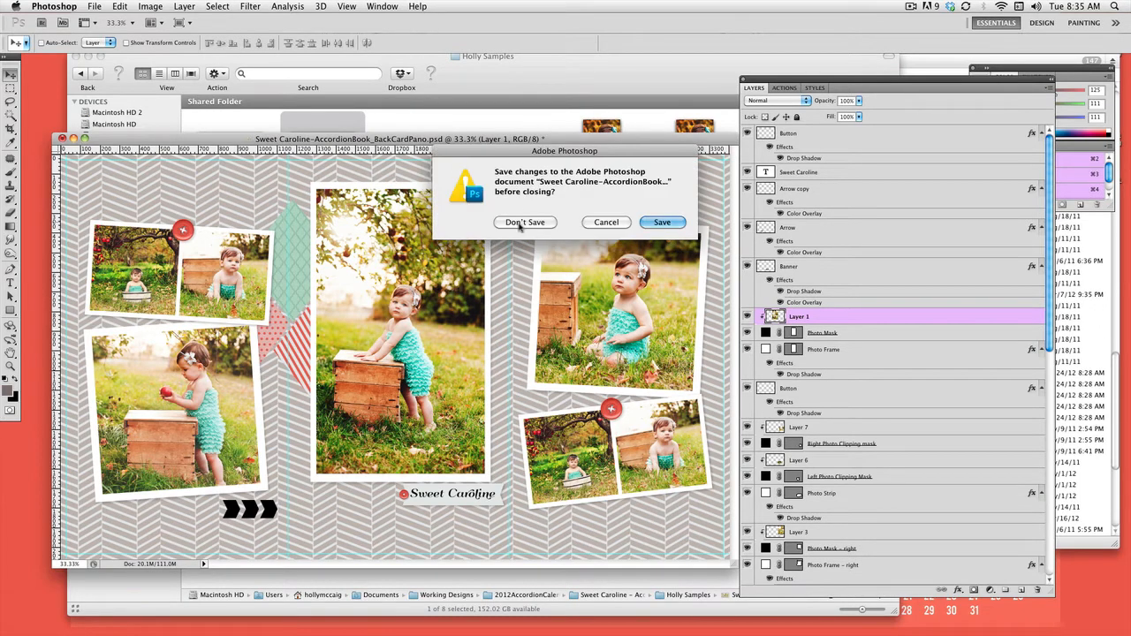
{"action": "left_click", "coordinate": [524, 223]}
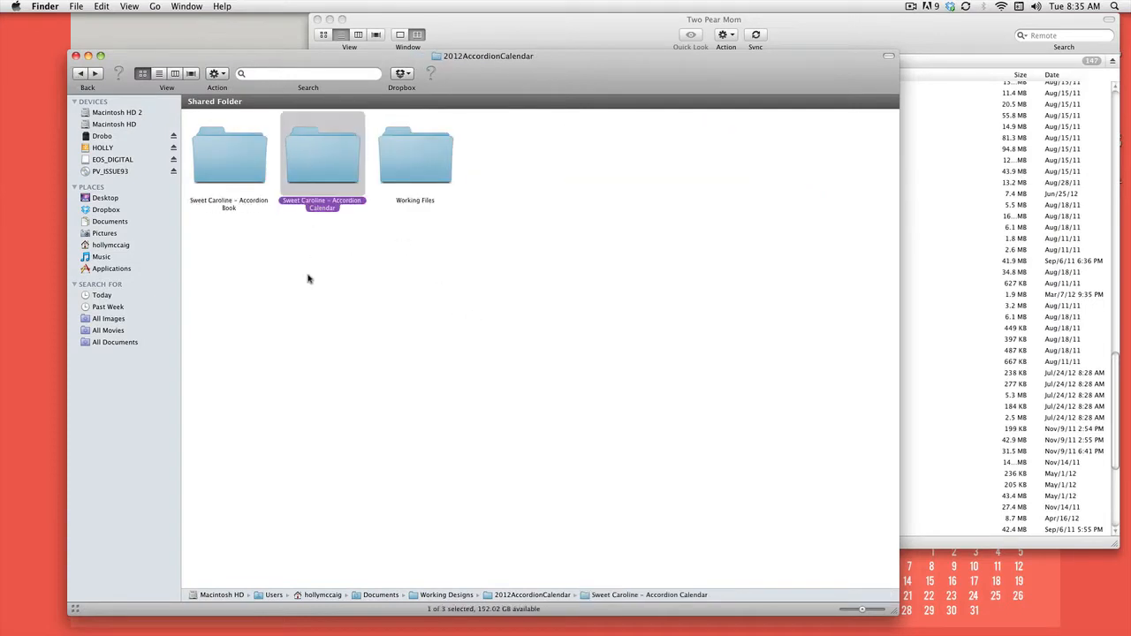
- Open the calendar front and inside panorama PSD templates from the Accordion Calendar folder
{"action": "double_click", "coordinate": [322, 156]}
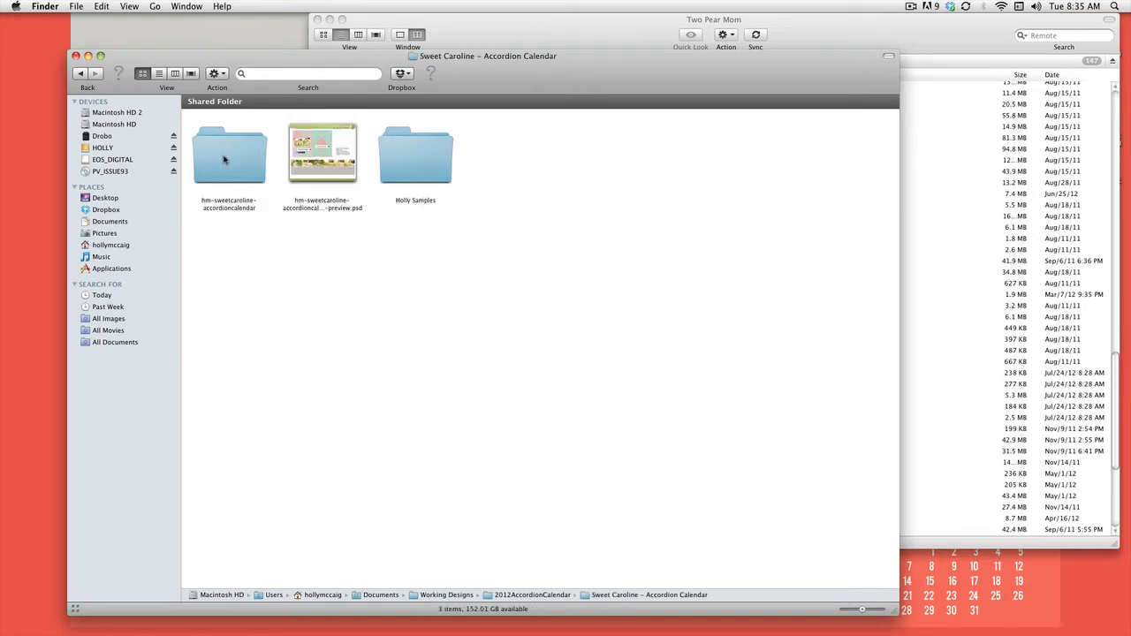
{"action": "double_click", "coordinate": [230, 155]}
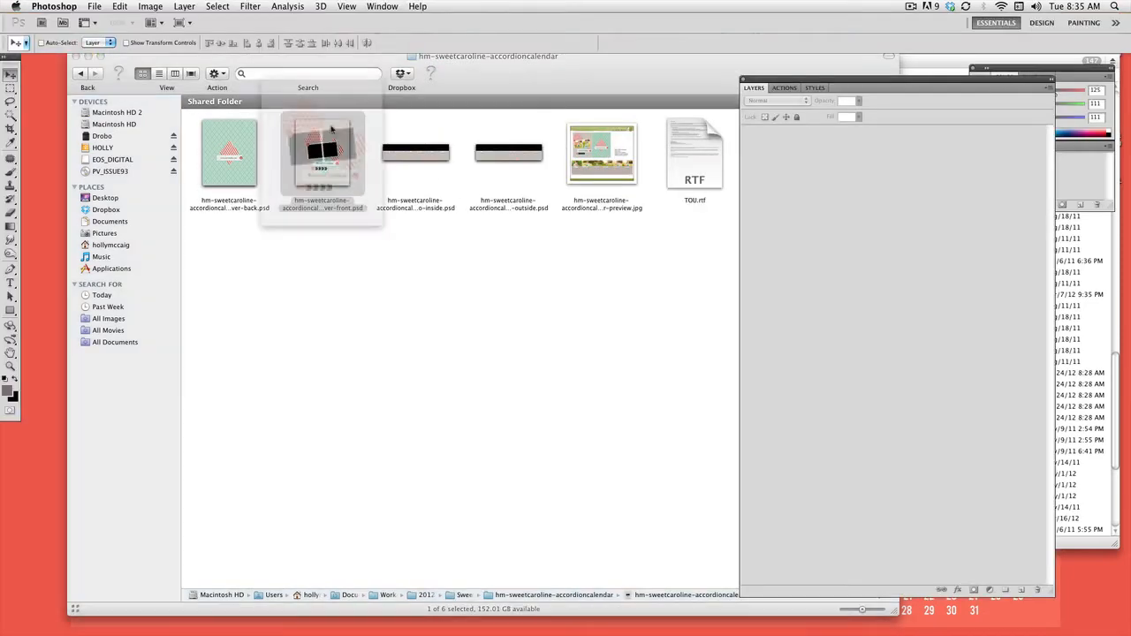
{"action": "double_click", "coordinate": [323, 155]}
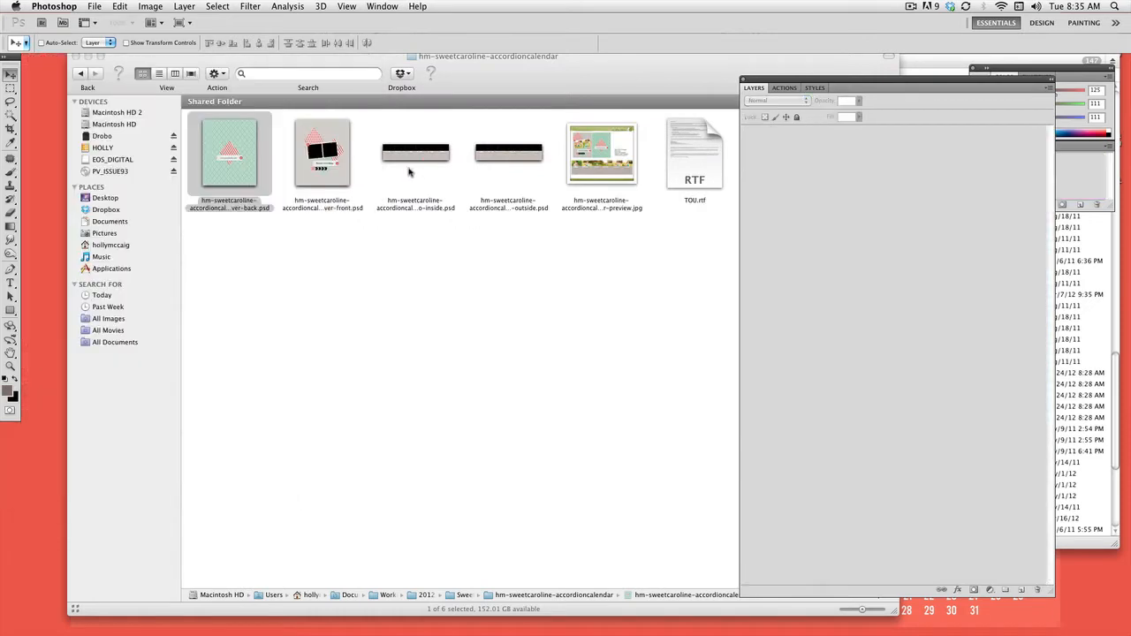
{"action": "double_click", "coordinate": [415, 152]}
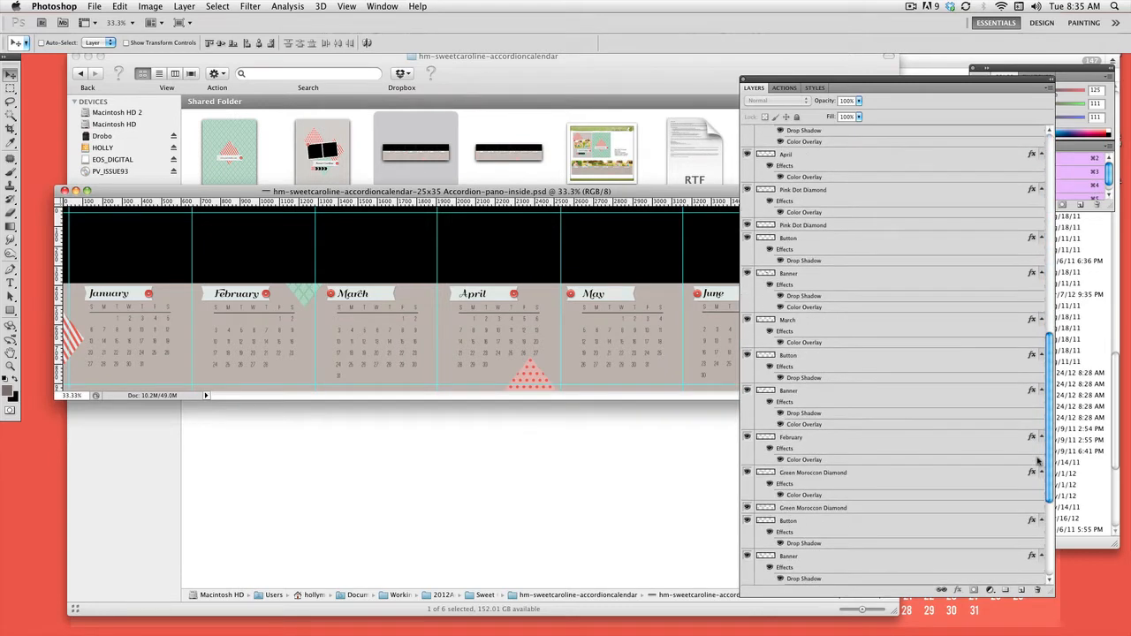
{"action": "scroll", "scroll_direction": "down", "scroll_amount": 3}
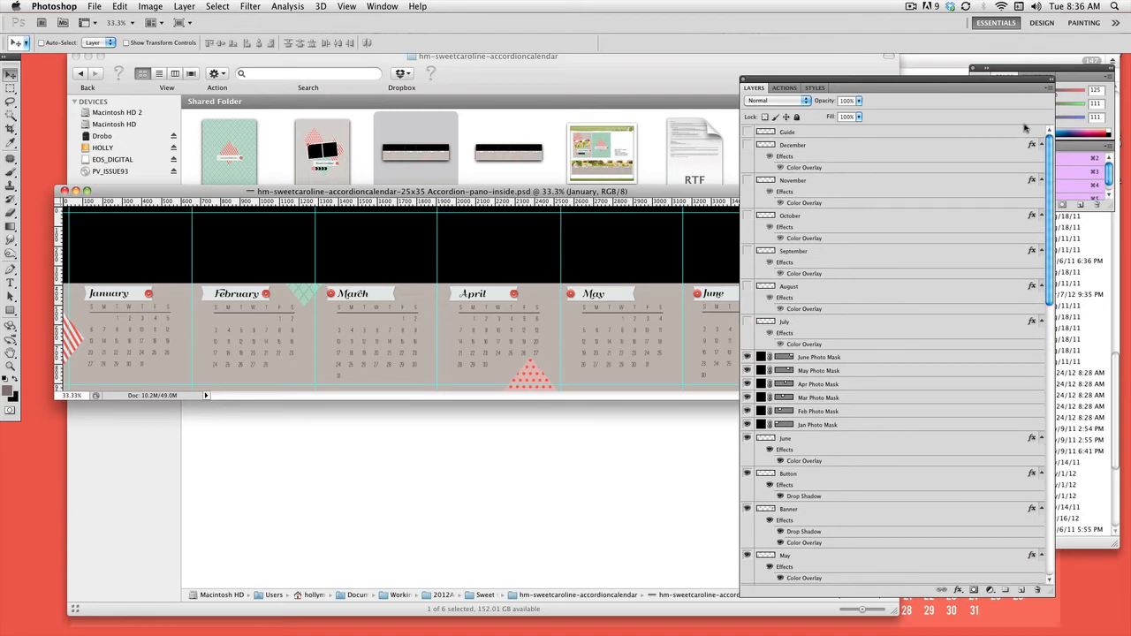
- Change the May layer's Color Overlay to a brighter red and apply the layer style
{"action": "scroll", "scroll_direction": "down", "scroll_amount": 3}
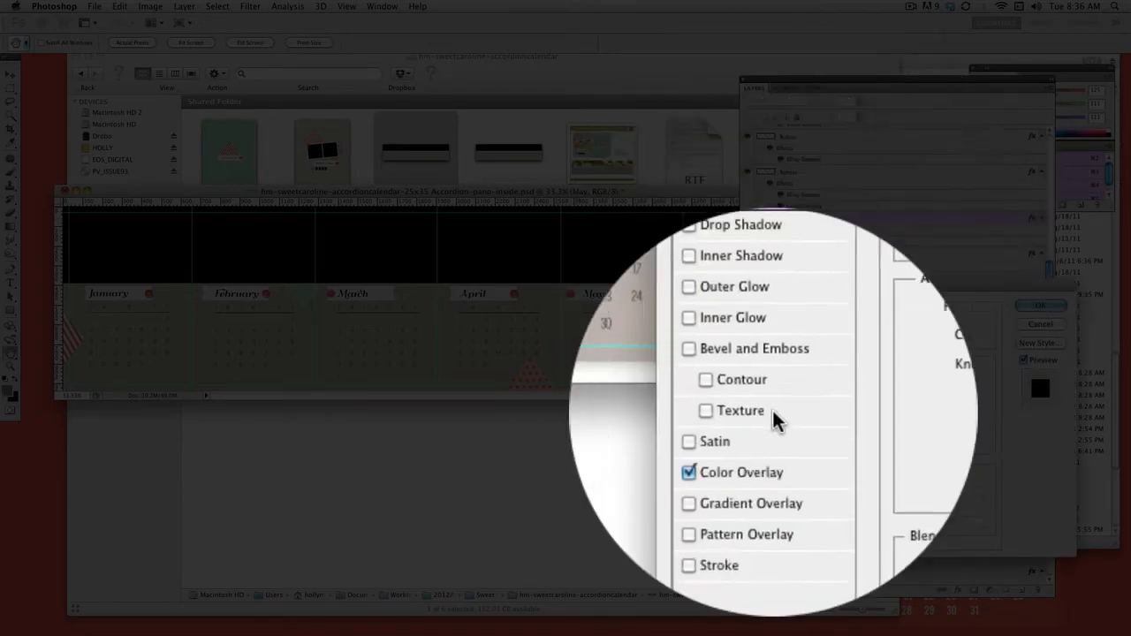
{"action": "left_click", "coordinate": [944, 325]}
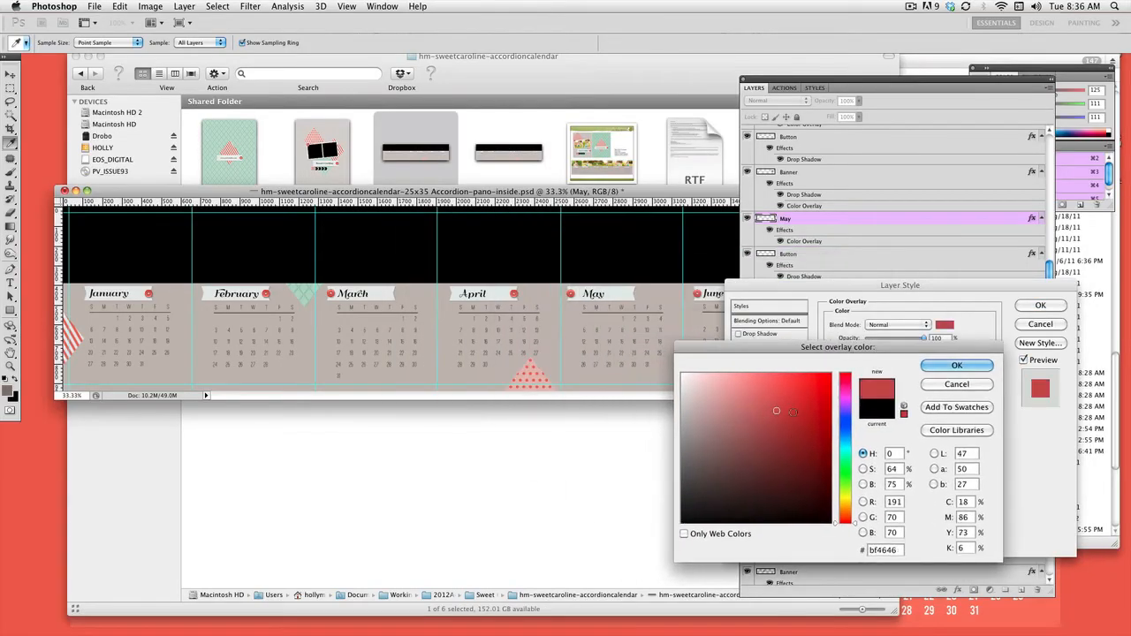
{"action": "left_click", "coordinate": [822, 440]}
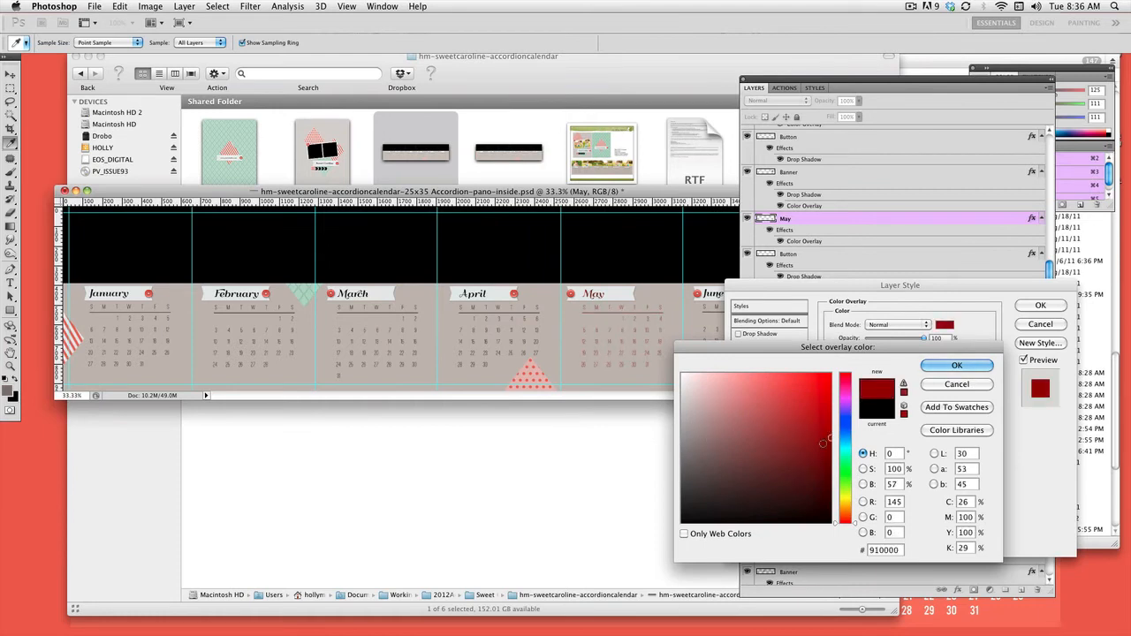
{"action": "left_click", "coordinate": [822, 420]}
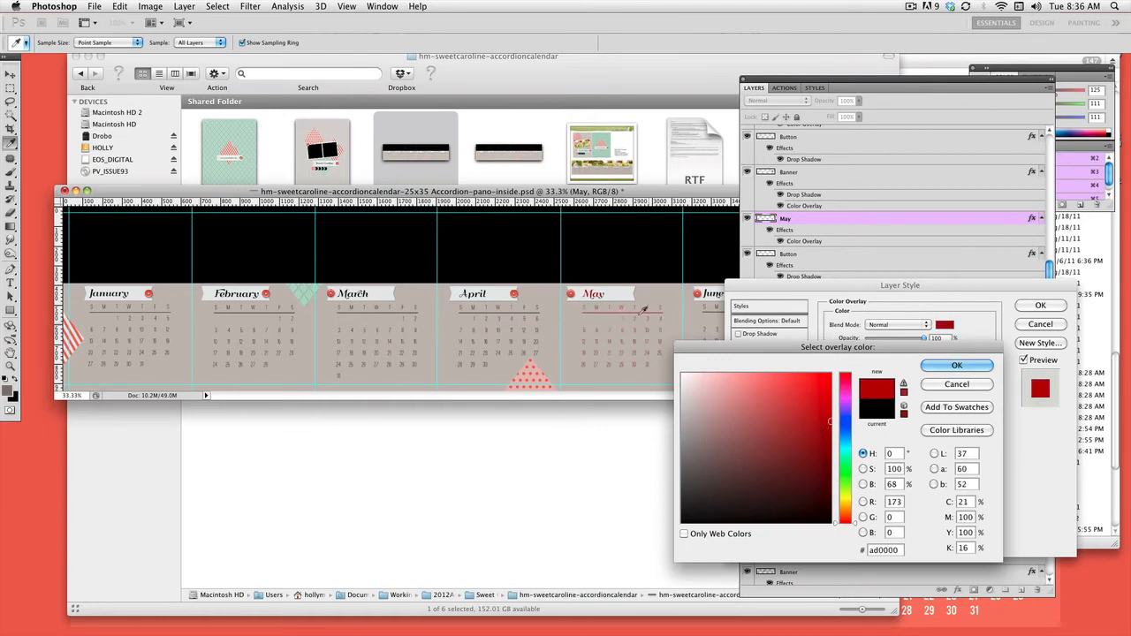
{"action": "left_click", "coordinate": [958, 364]}
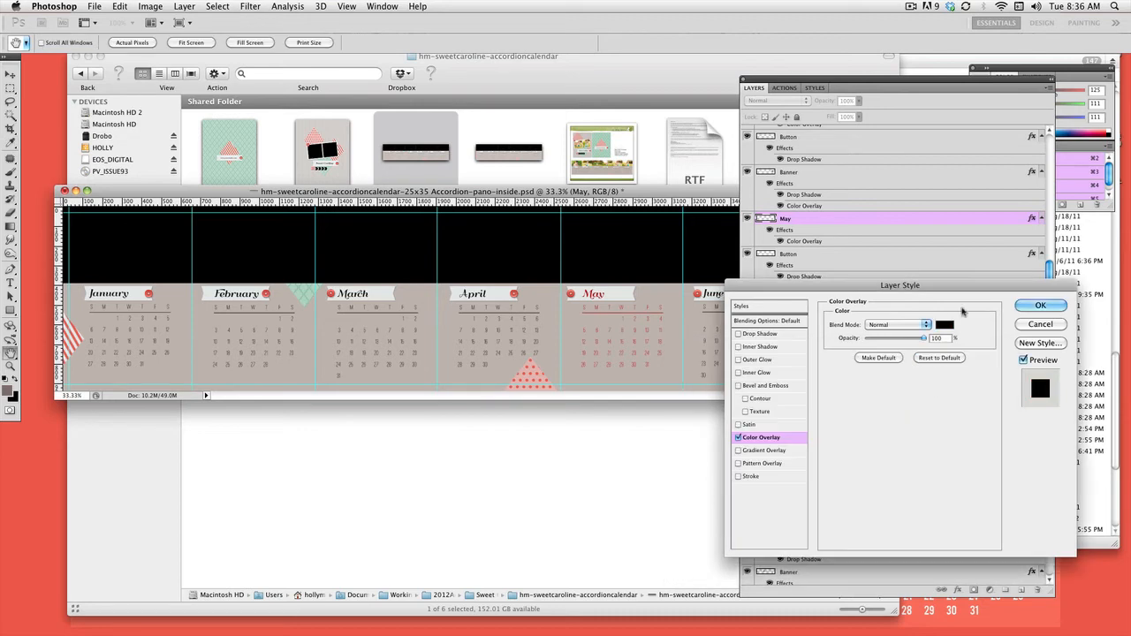
{"action": "left_click", "coordinate": [1039, 304]}
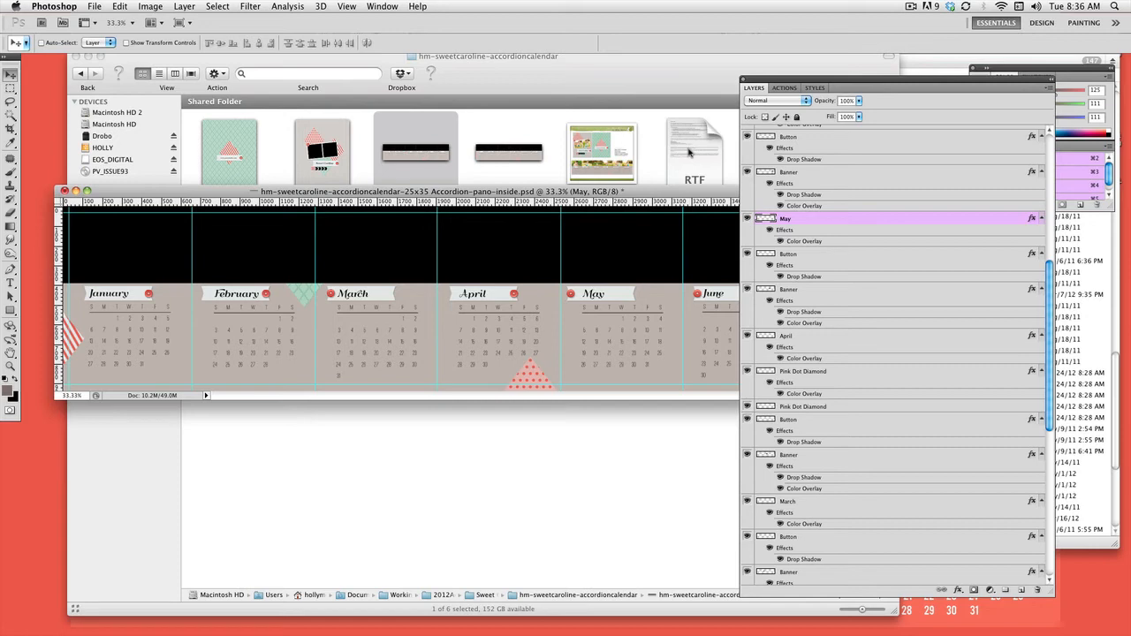
{"action": "mouse_move", "coordinate": [505, 248]}
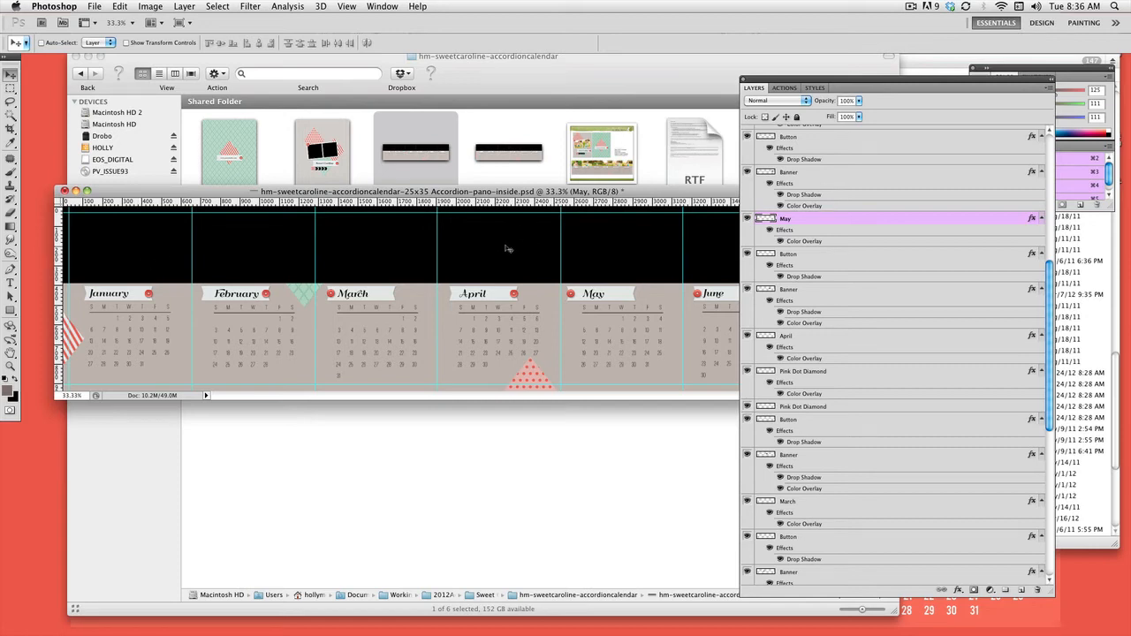
{"action": "mouse_move", "coordinate": [536, 217]}
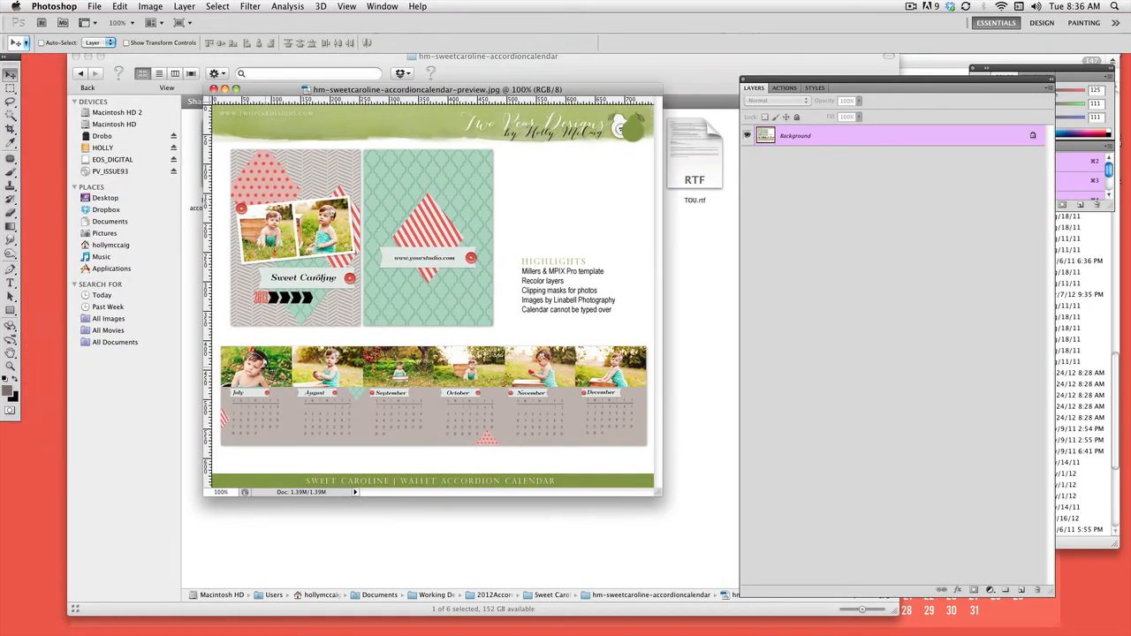
{"action": "mouse_move", "coordinate": [484, 413]}
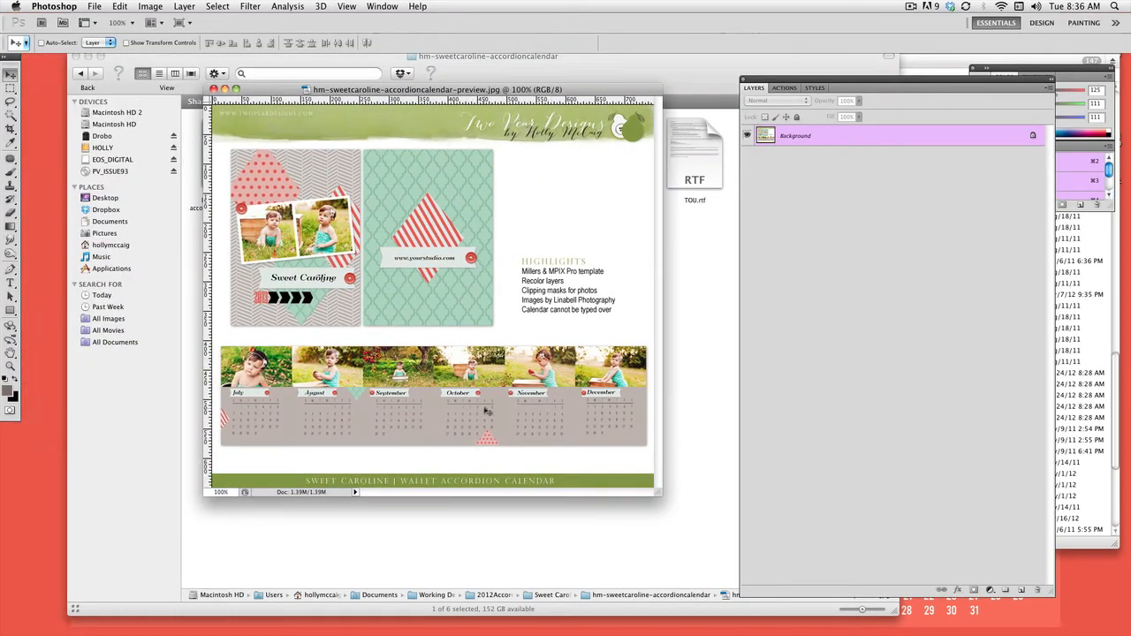
{"action": "mouse_move", "coordinate": [436, 332]}
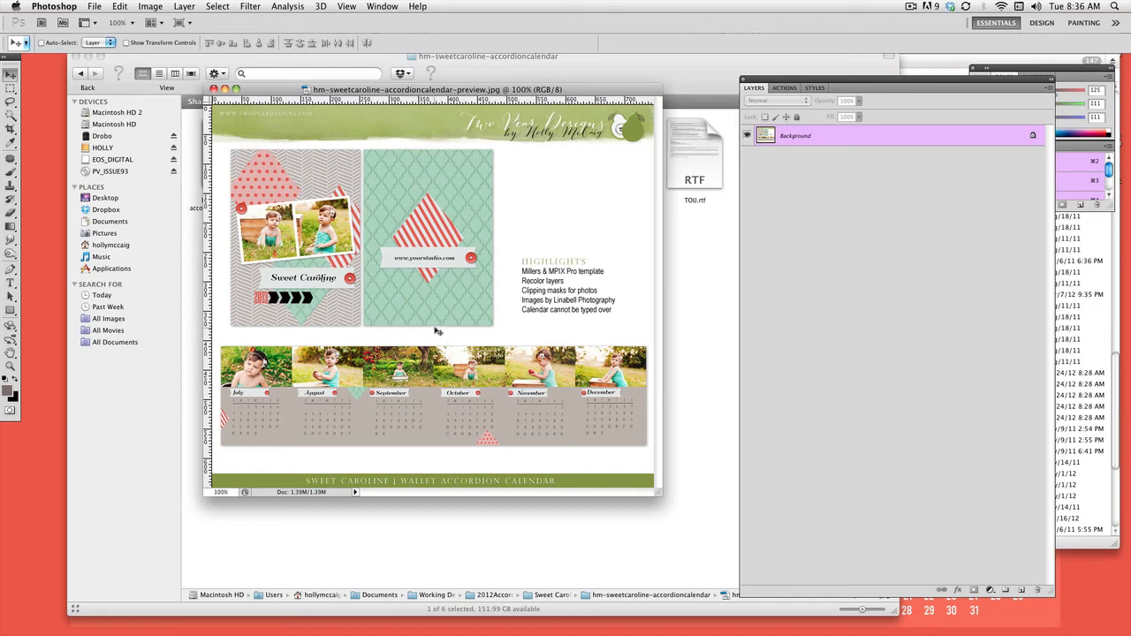
{"action": "mouse_move", "coordinate": [498, 337]}
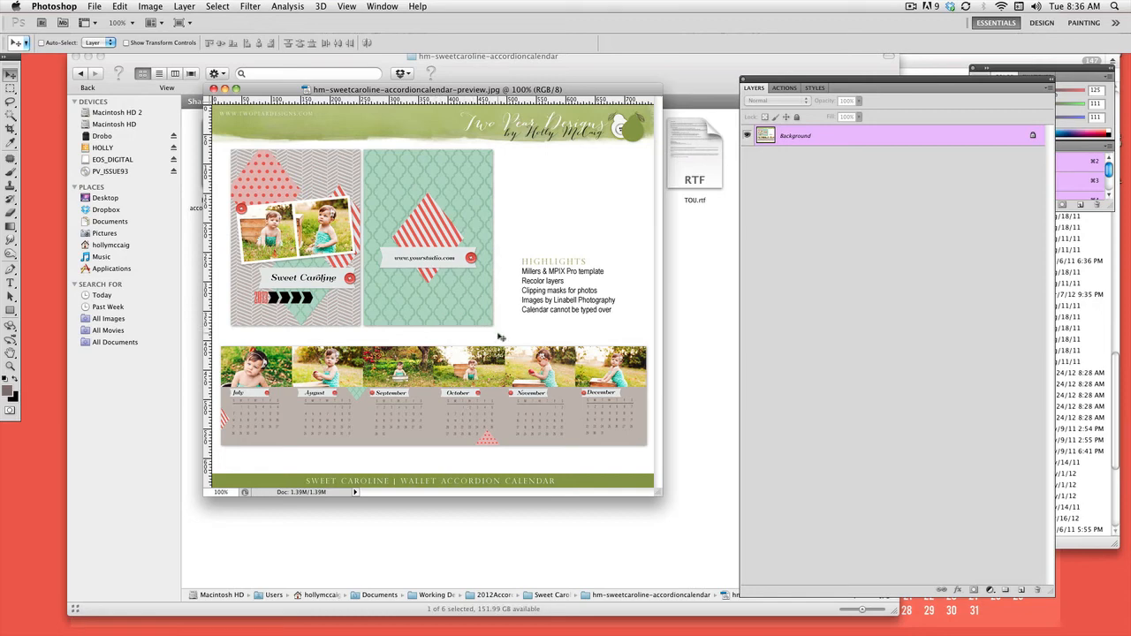
{"action": "mouse_move", "coordinate": [486, 338]}
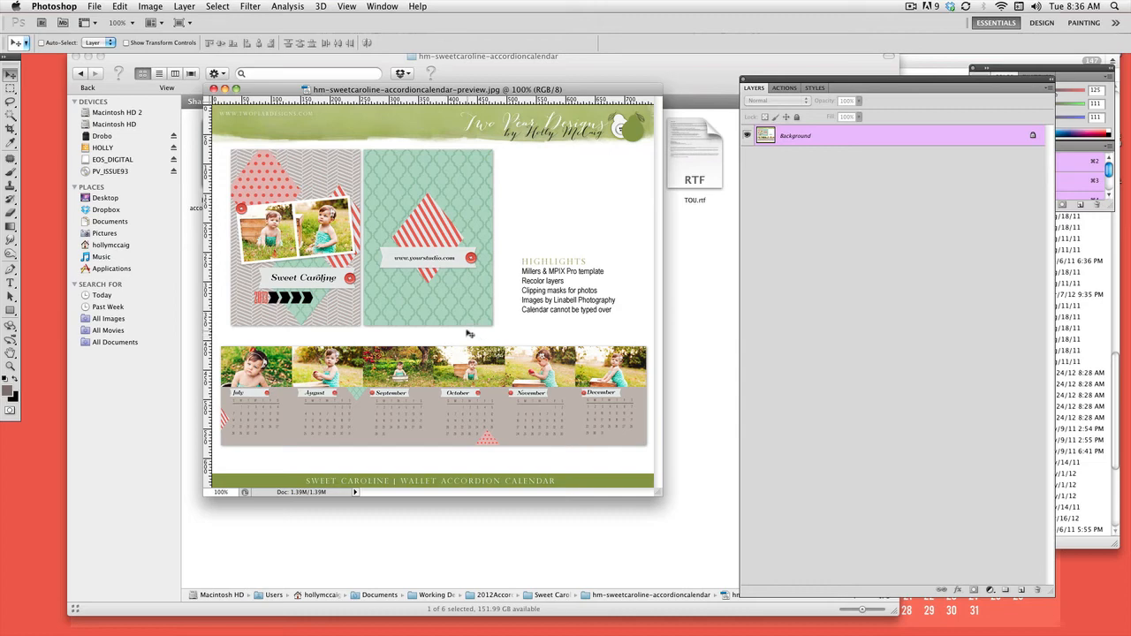
{"action": "mouse_move", "coordinate": [465, 321]}
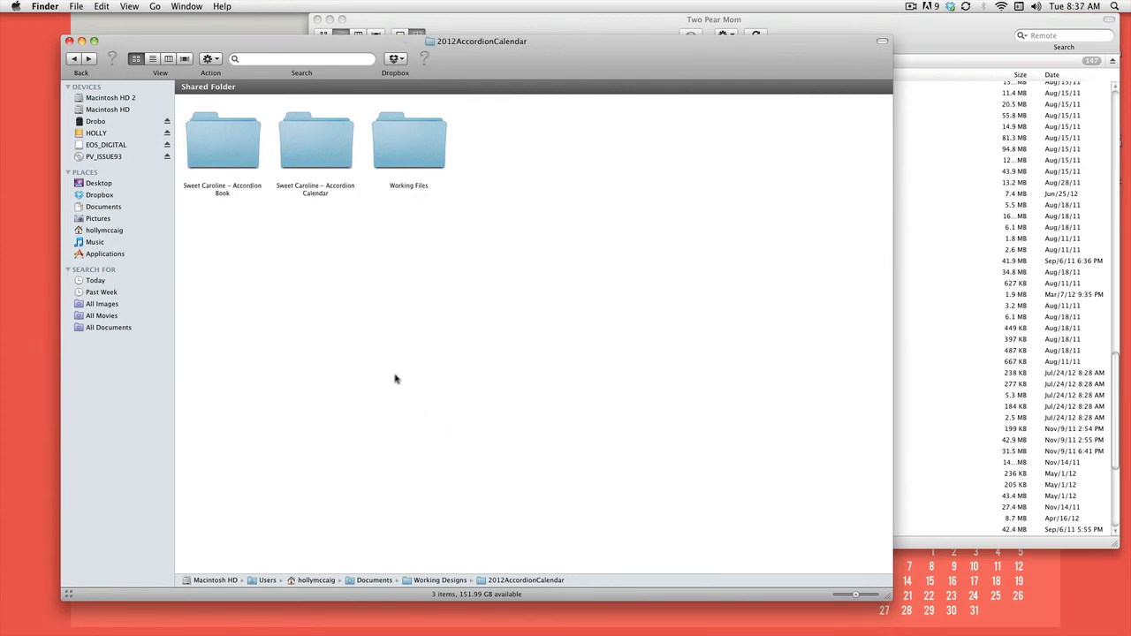
{"action": "mouse_move", "coordinate": [403, 403]}
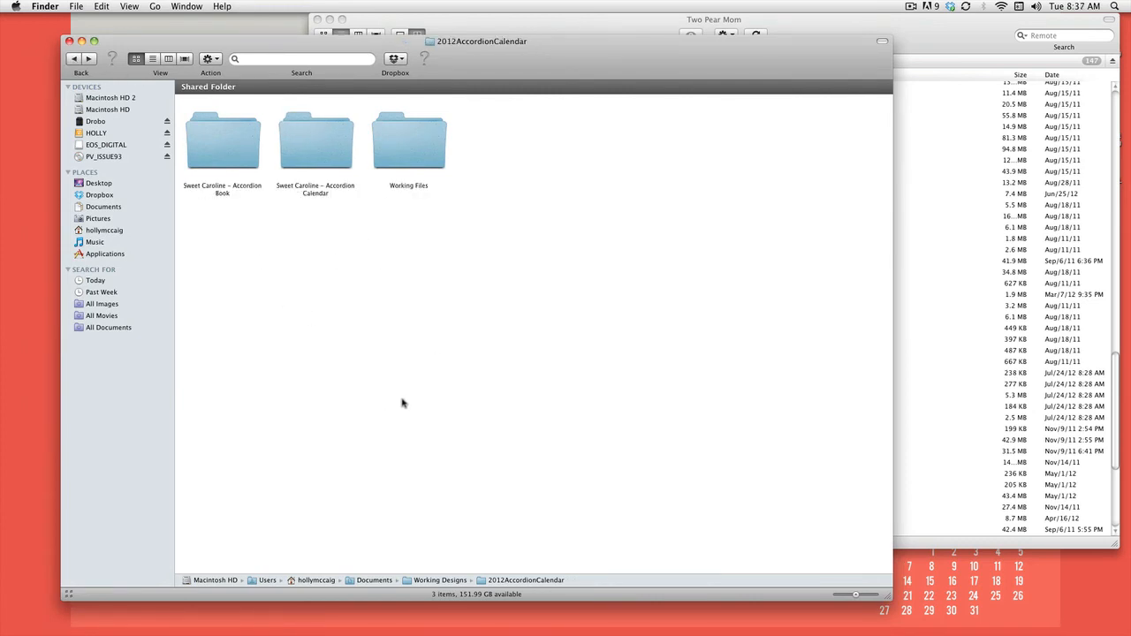
{"action": "left_click", "coordinate": [1067, 7]}
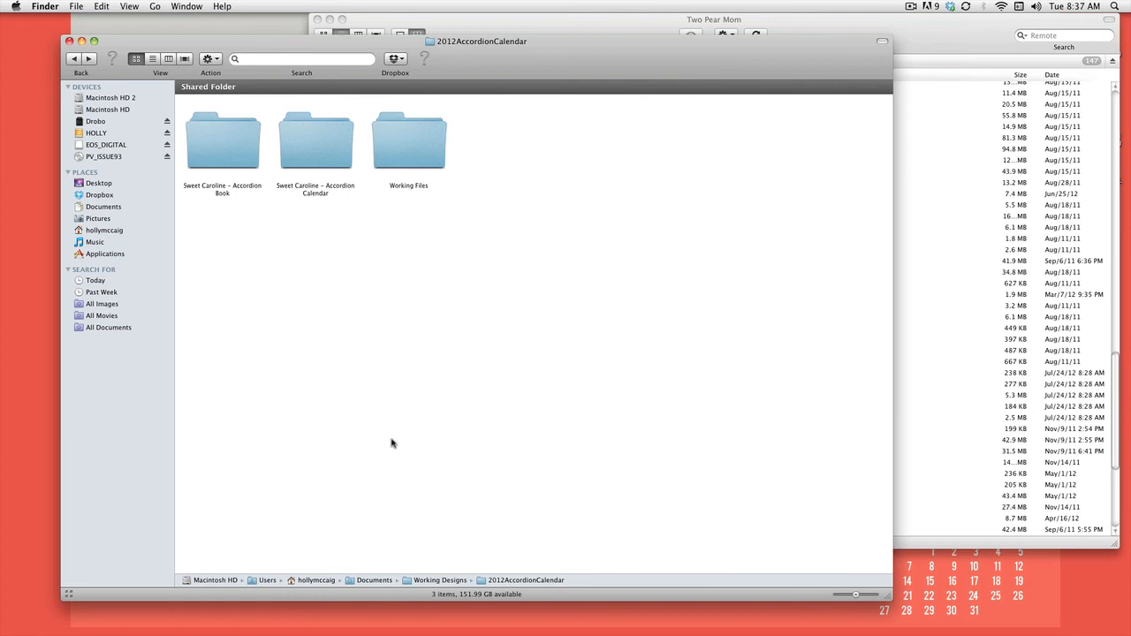
{"action": "mouse_move", "coordinate": [382, 434]}
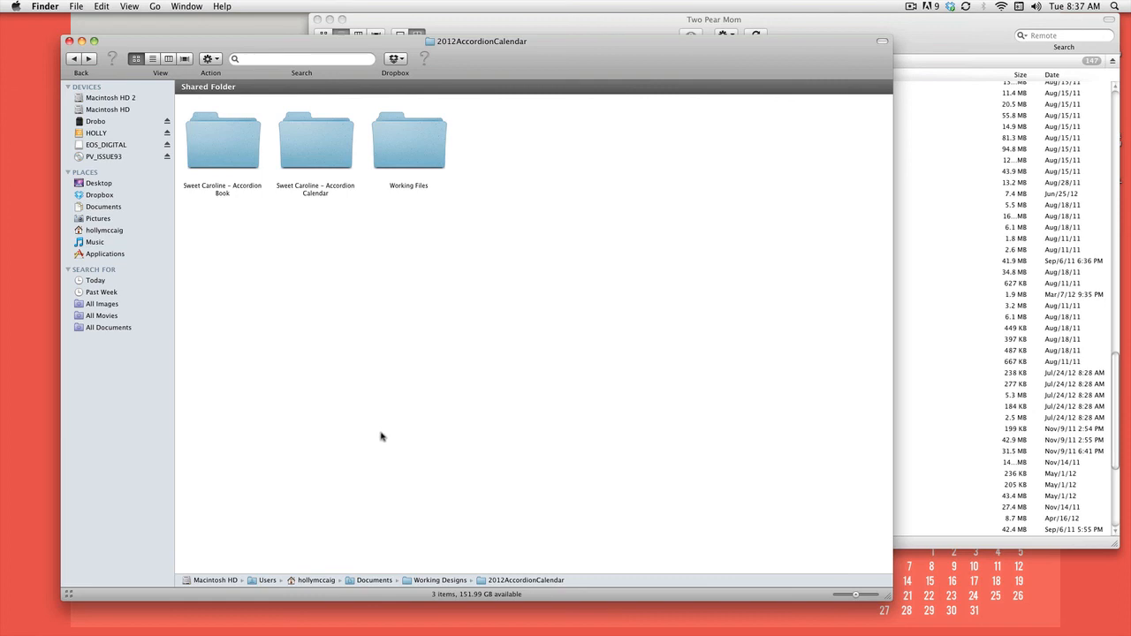
{"action": "mouse_move", "coordinate": [385, 356]}
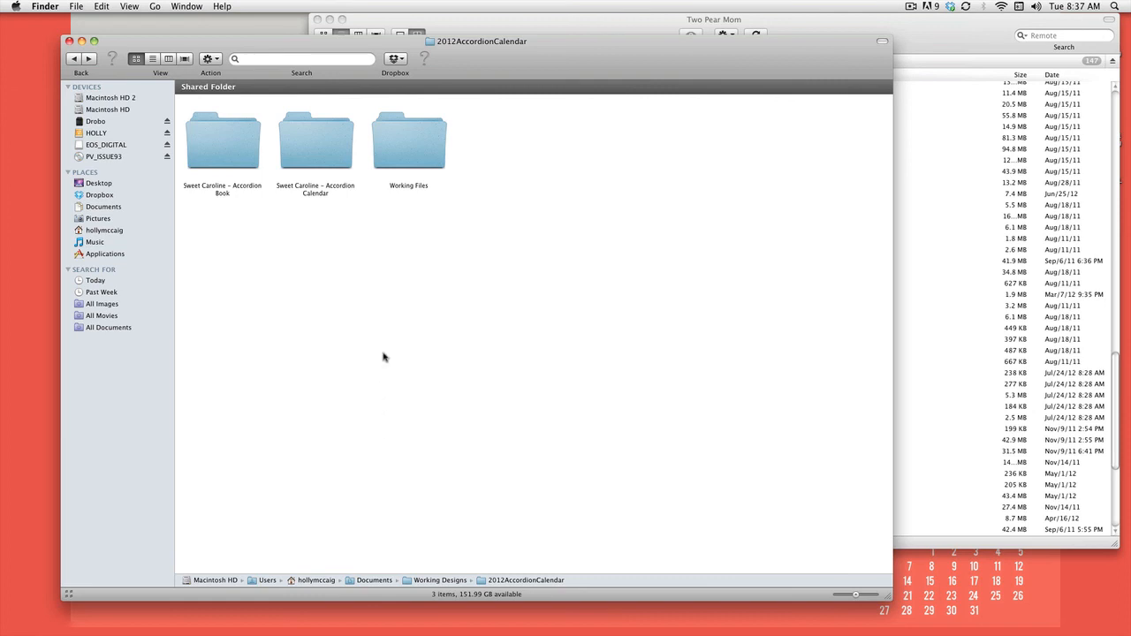